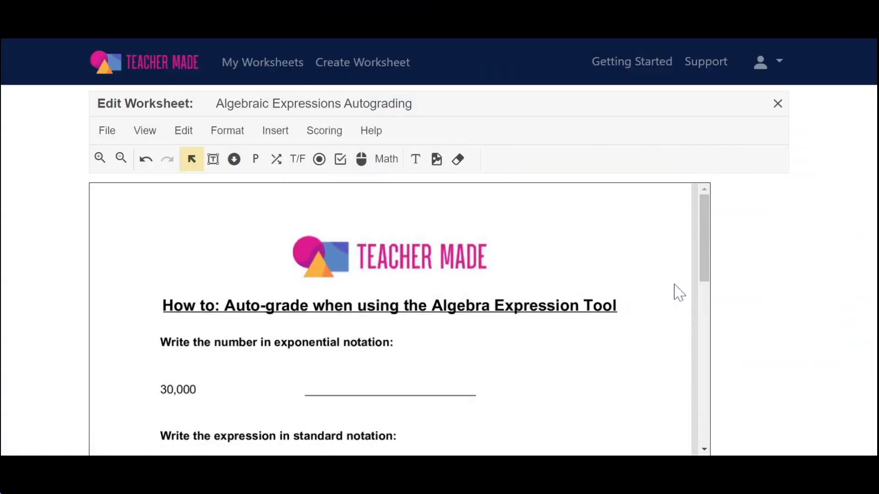
mouse_move(677, 292)
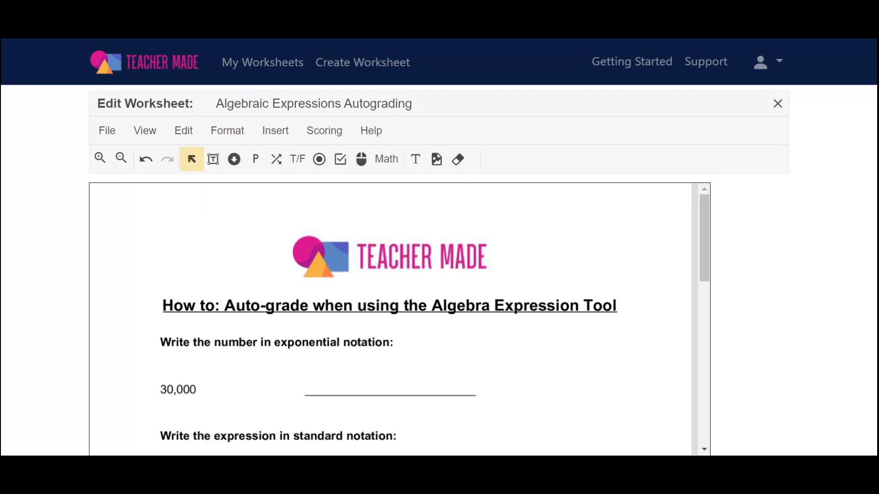
mouse_move(556, 185)
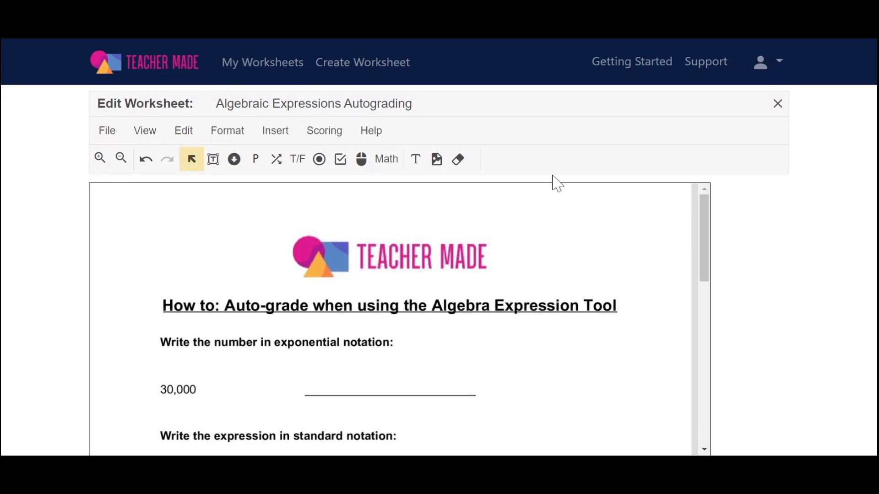
Step: Place an Algebra Expression box from Insert > Math on the answer line beside 30,000
left_click(275, 130)
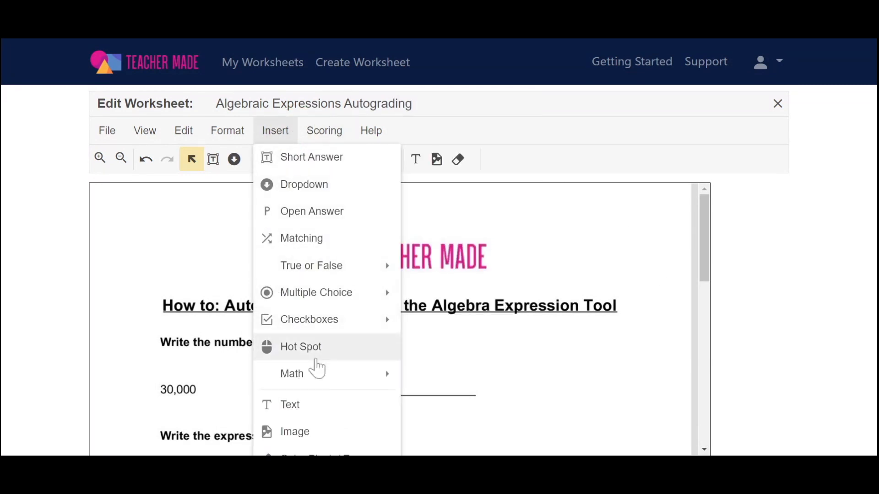
left_click(291, 374)
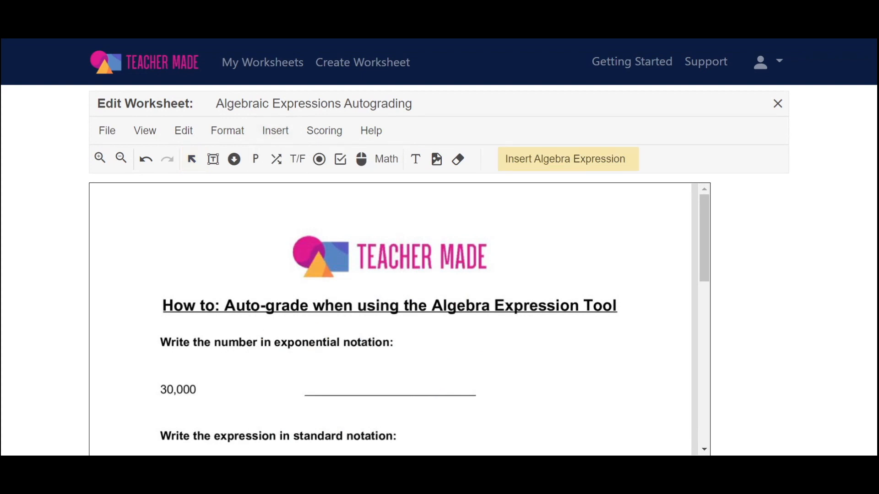
left_click(390, 389)
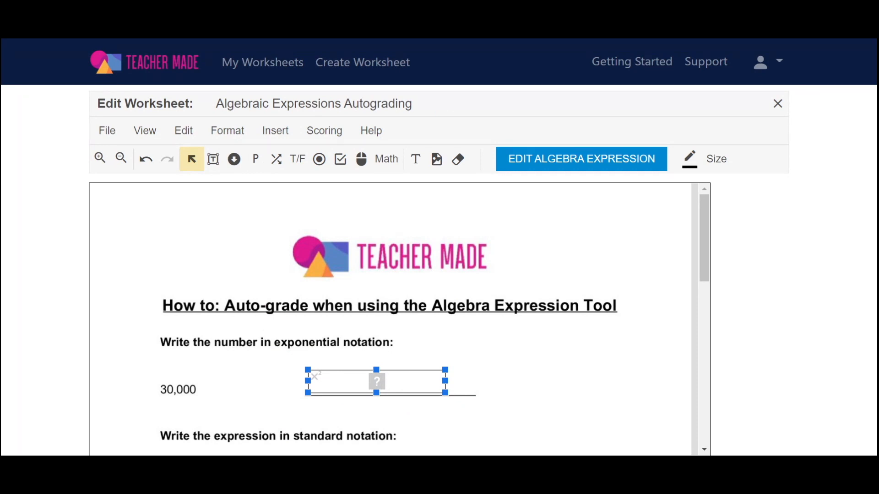
mouse_move(441, 375)
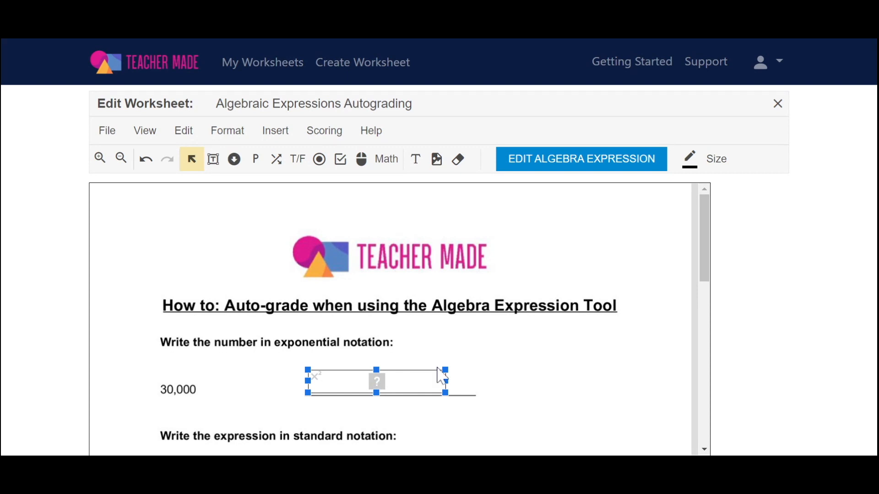
Step: Open the new box's Edit Algebra Expression settings, showing 1 point and no expressions
left_click(581, 159)
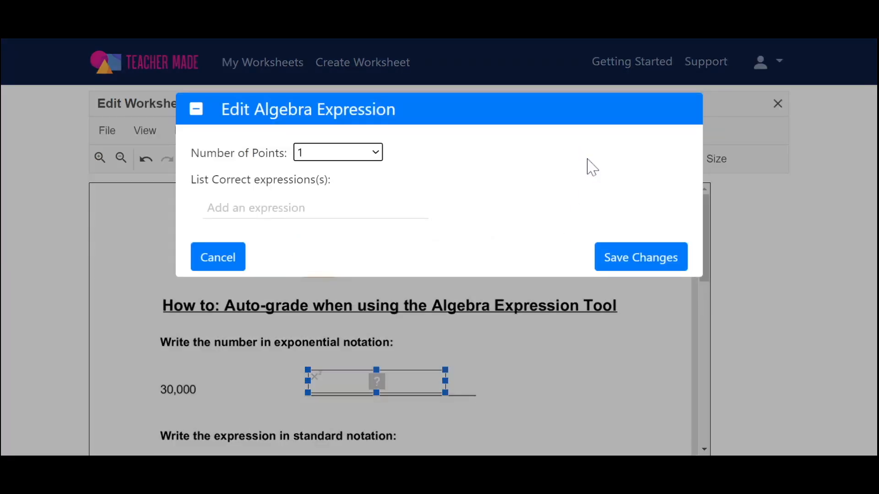
mouse_move(278, 162)
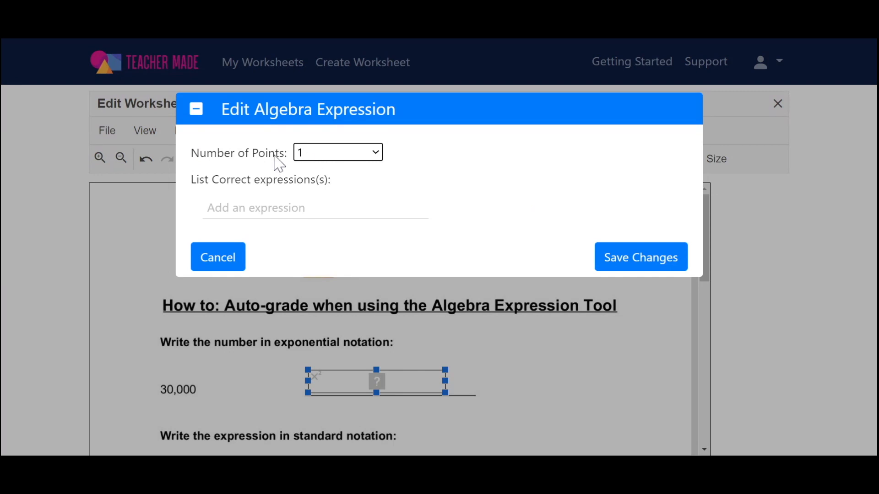
mouse_move(316, 161)
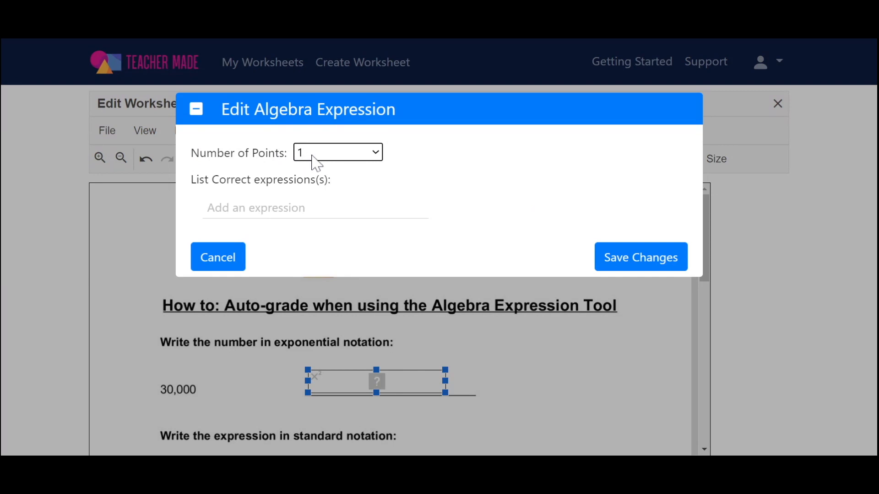
mouse_move(213, 186)
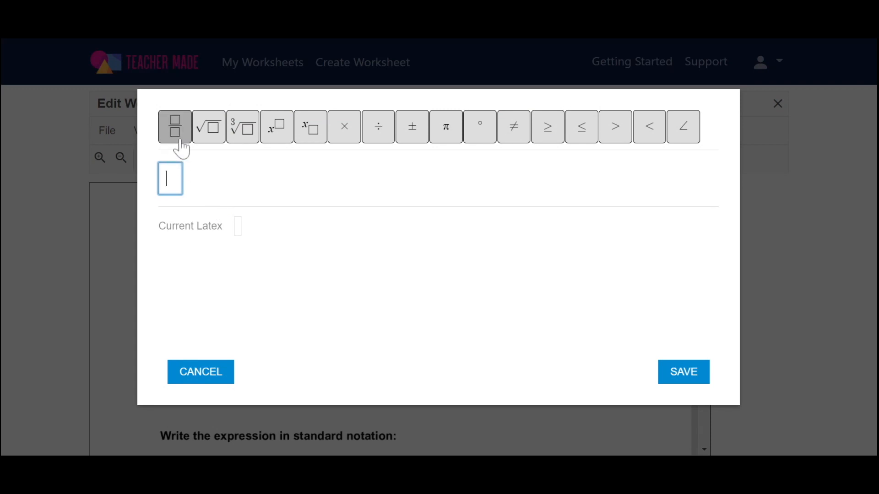
mouse_move(344, 127)
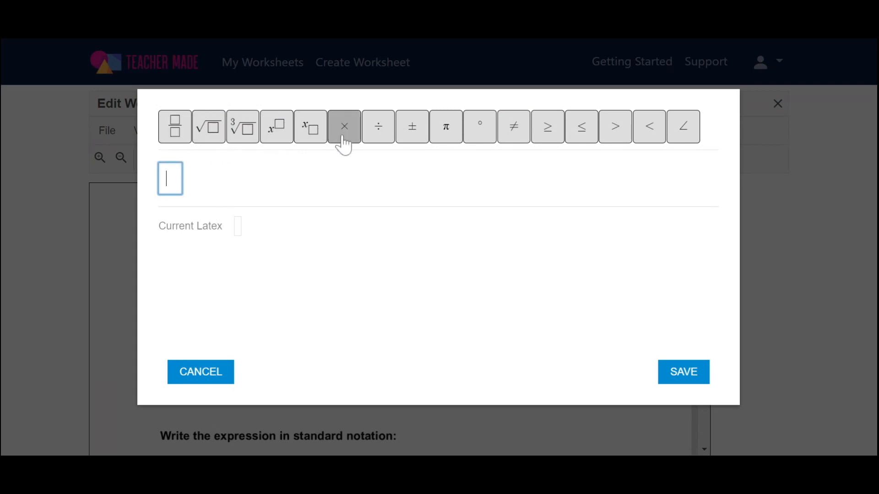
mouse_move(307, 181)
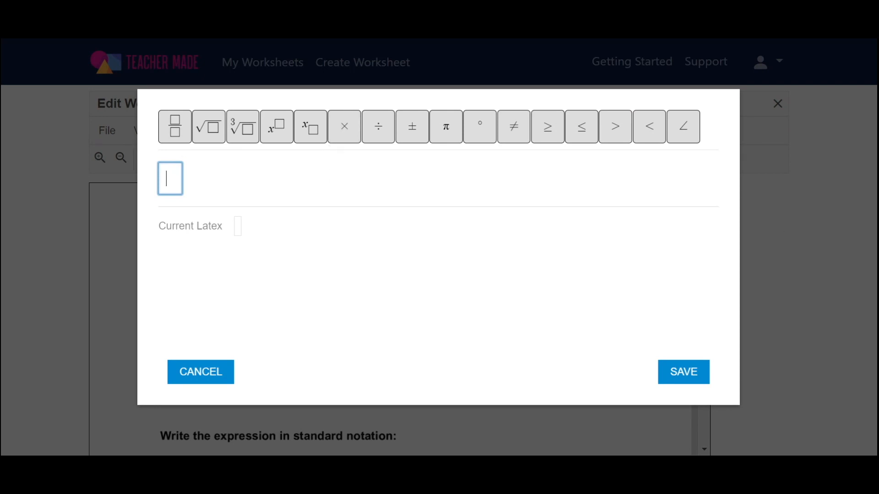
Step: Build the correct-answer expression 3 × 10, undoing a trial exponent and stray backslash
left_click(344, 127)
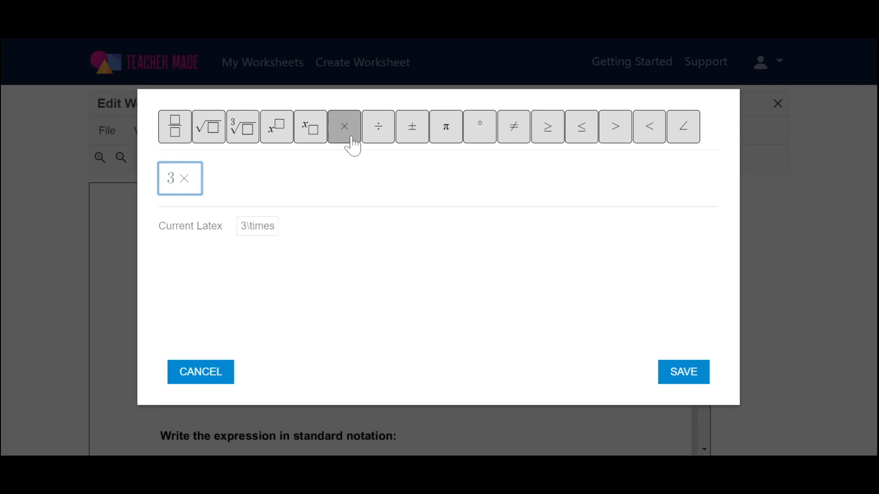
type("10")
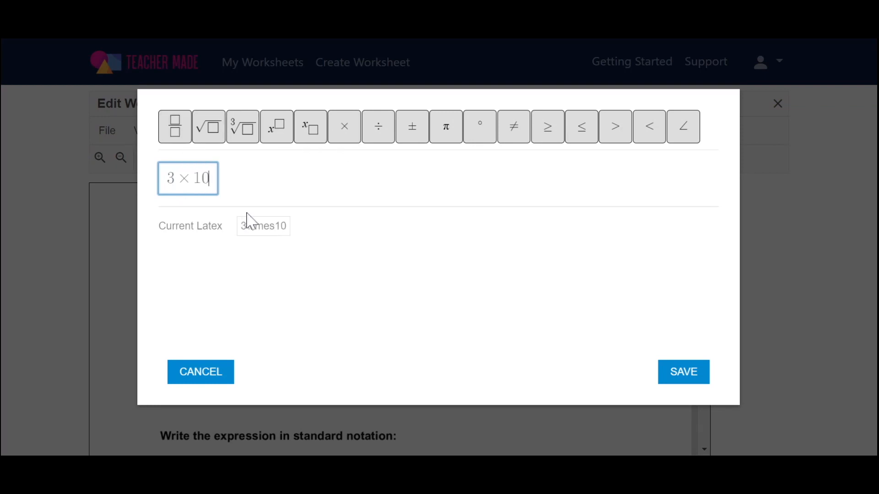
left_click(275, 127)
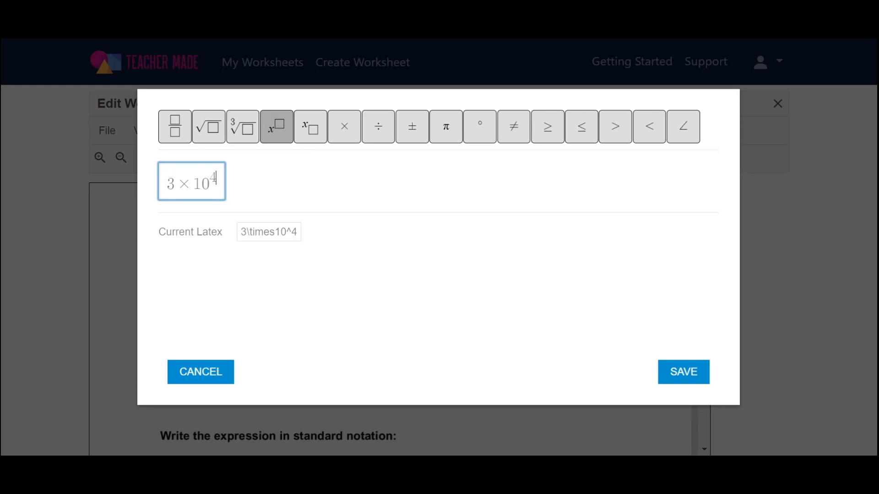
key("Backspace")
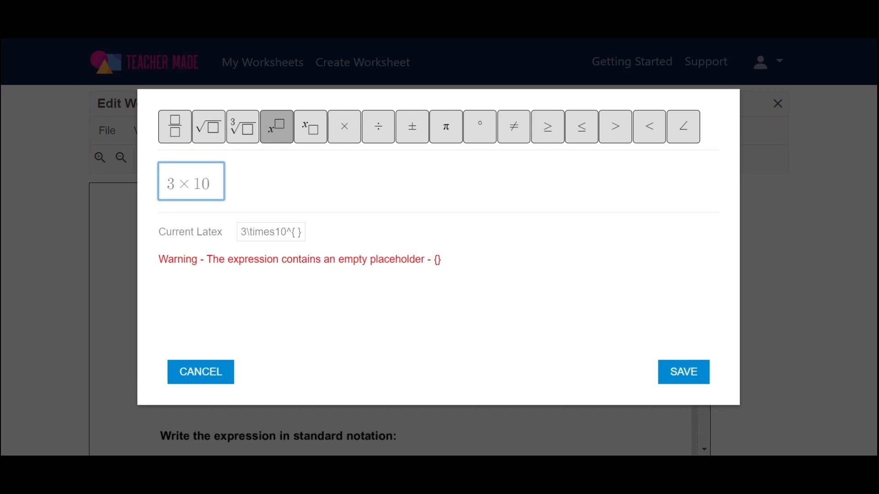
key("Backspace")
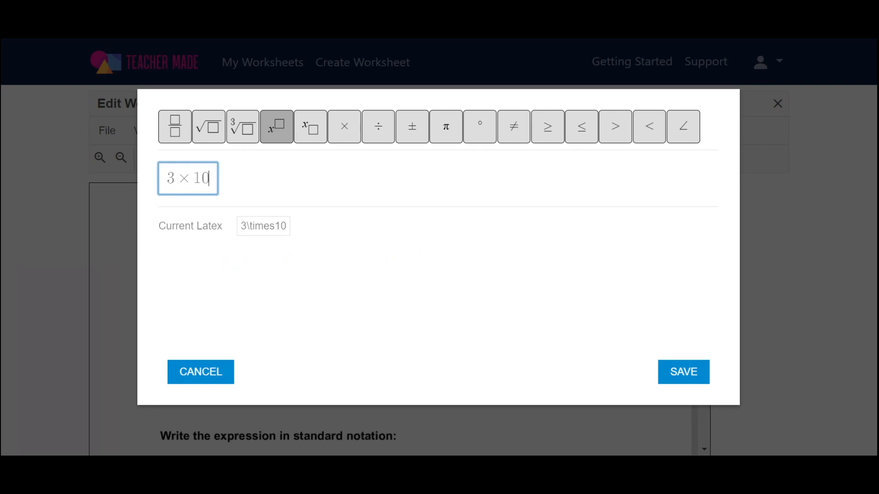
key("Backspace")
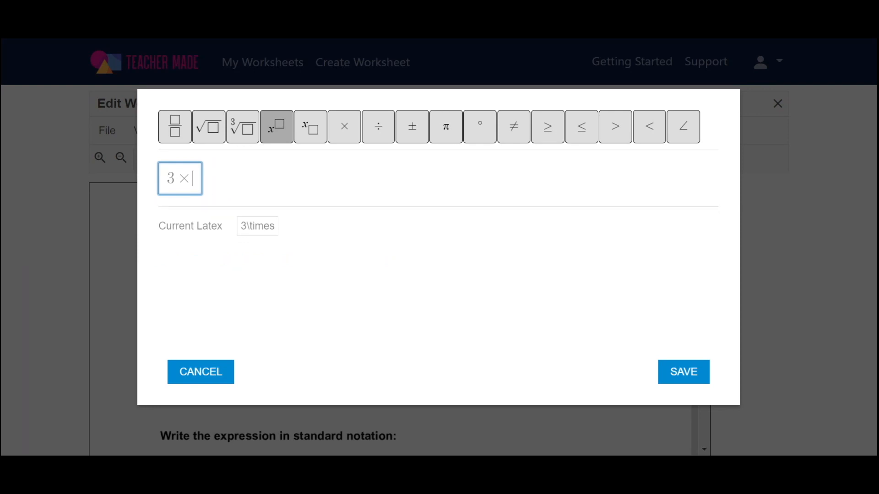
type("\\")
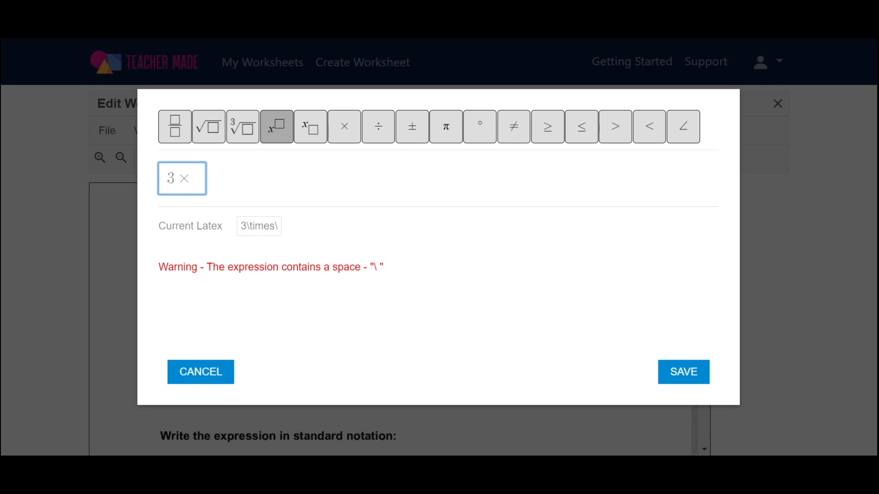
key("Backspace")
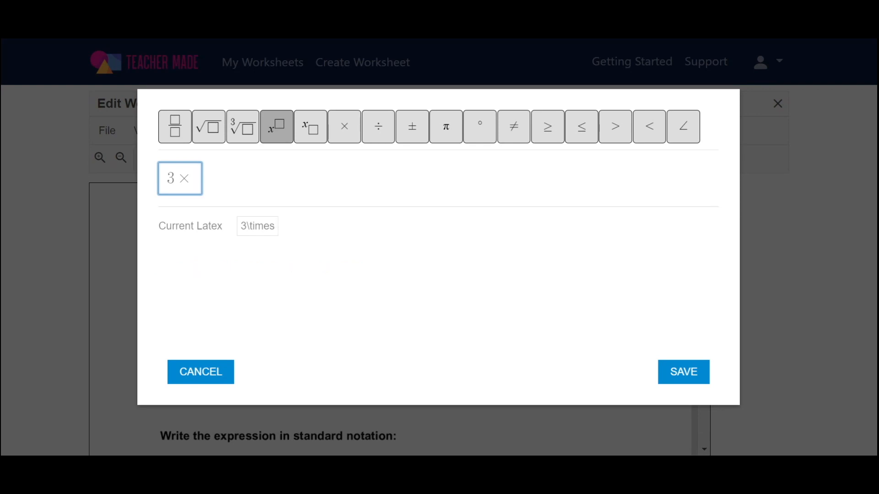
type("10")
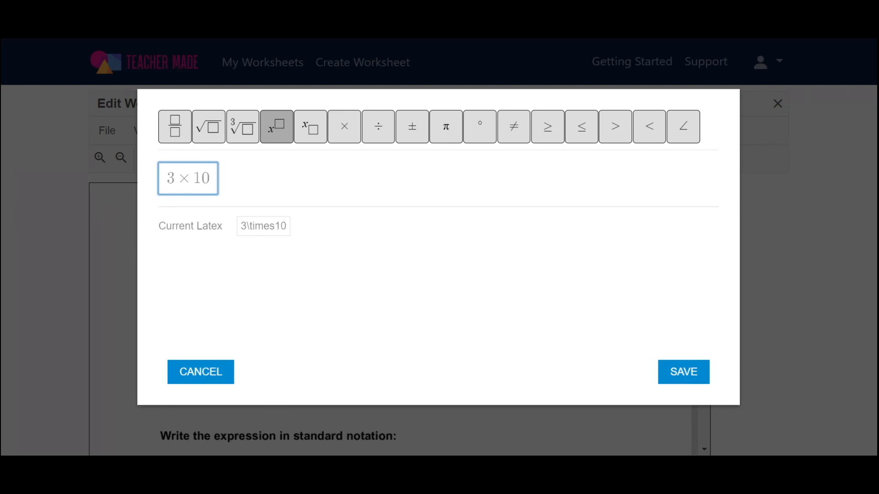
Step: Raise the 10 to the power 4, re-adding the exponent, to form 3 × 10⁴
left_click(275, 126)
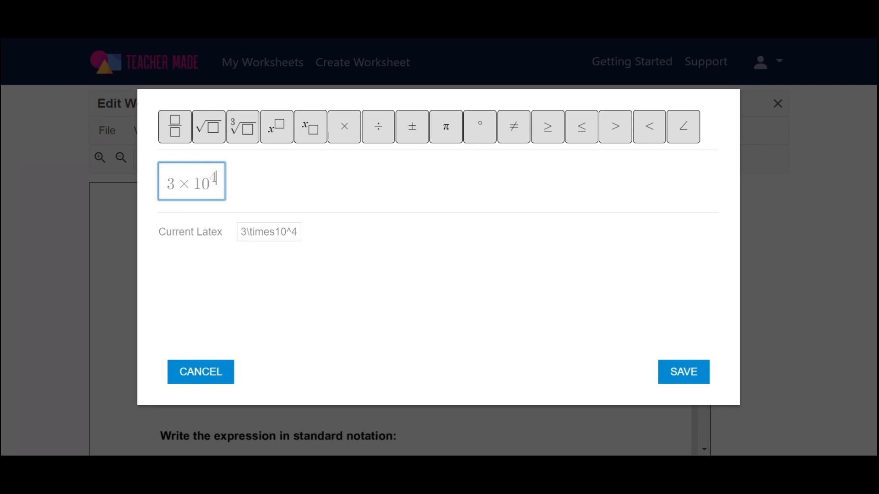
key("Backspace")
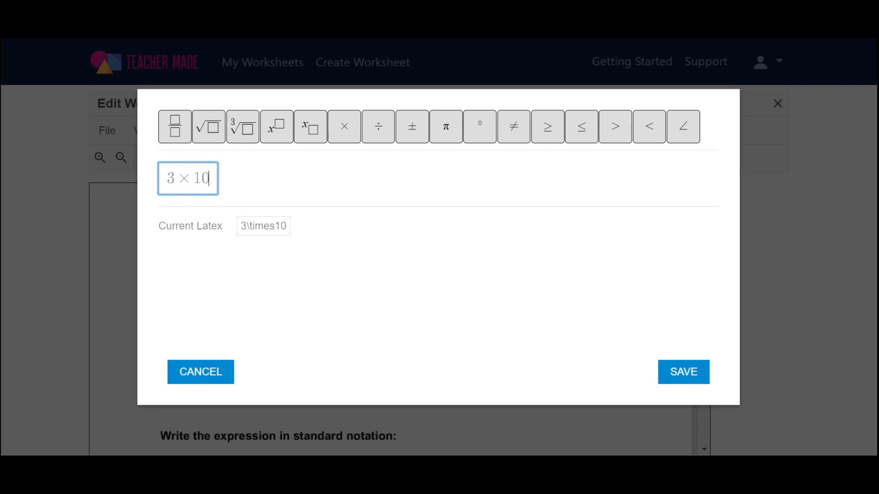
left_click(277, 127)
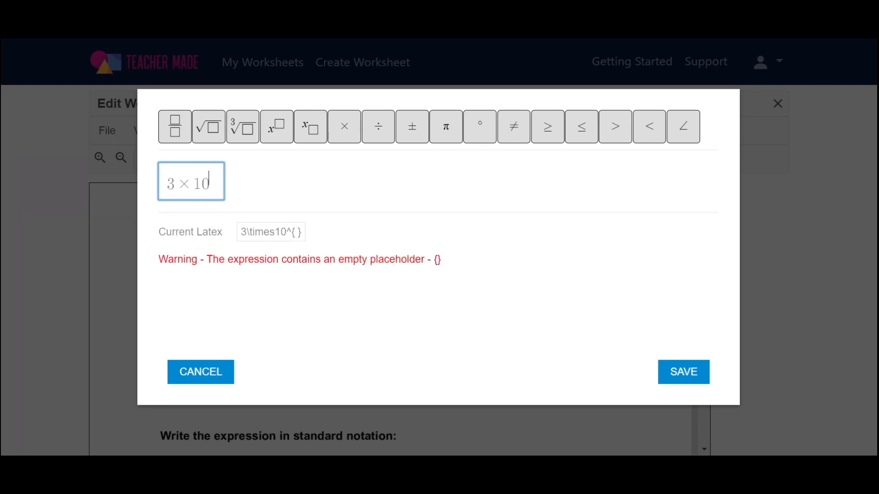
type("4")
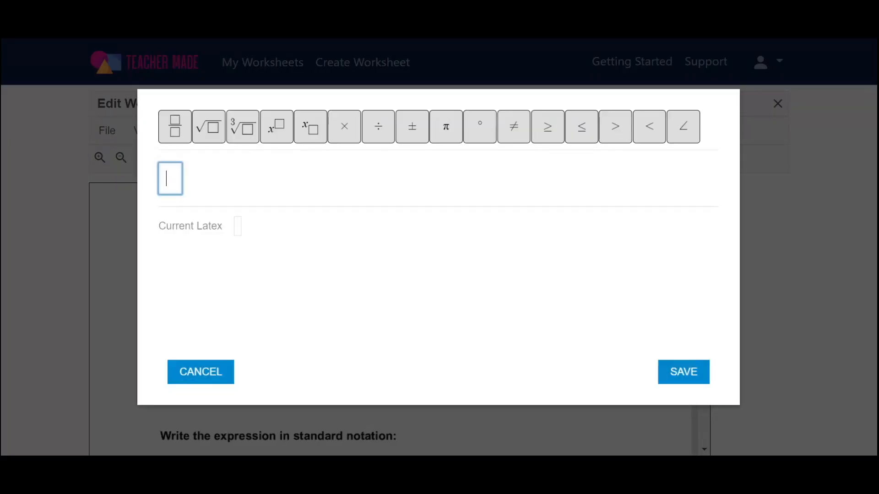
mouse_move(268, 270)
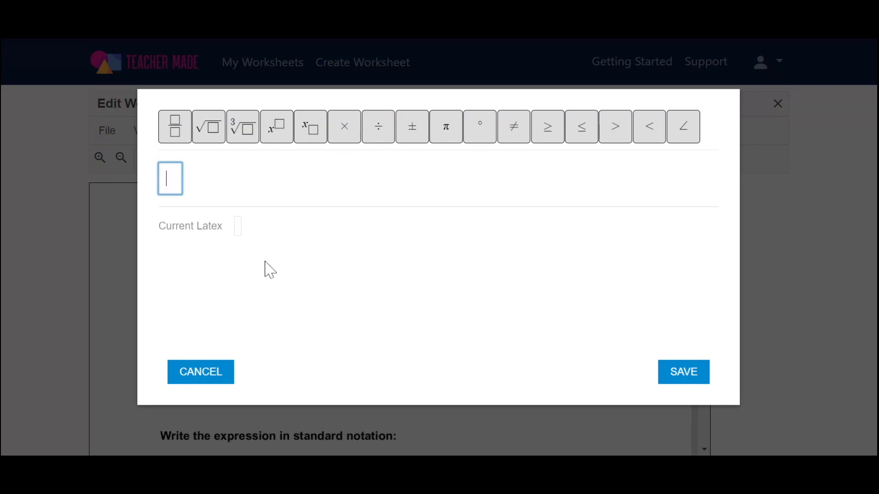
Step: Add 10⁴ × 3 as a second correct expression and save the box settings
type("10")
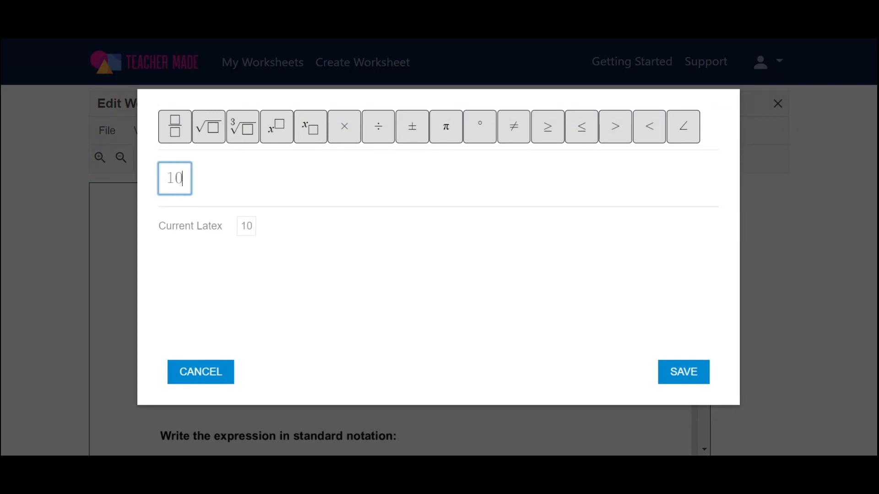
left_click(276, 126)
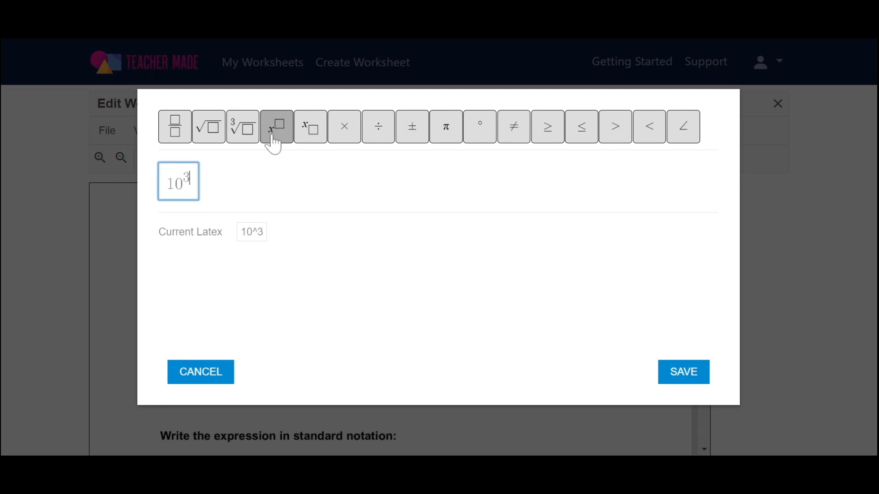
type("4")
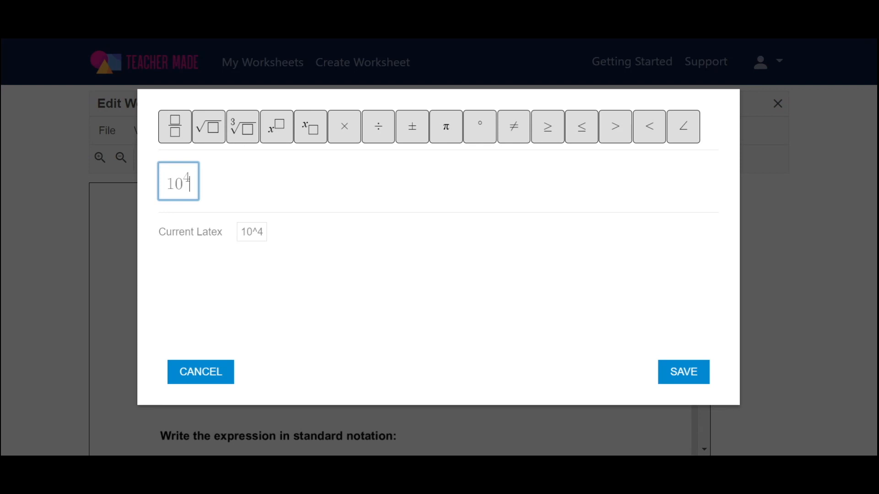
mouse_move(344, 126)
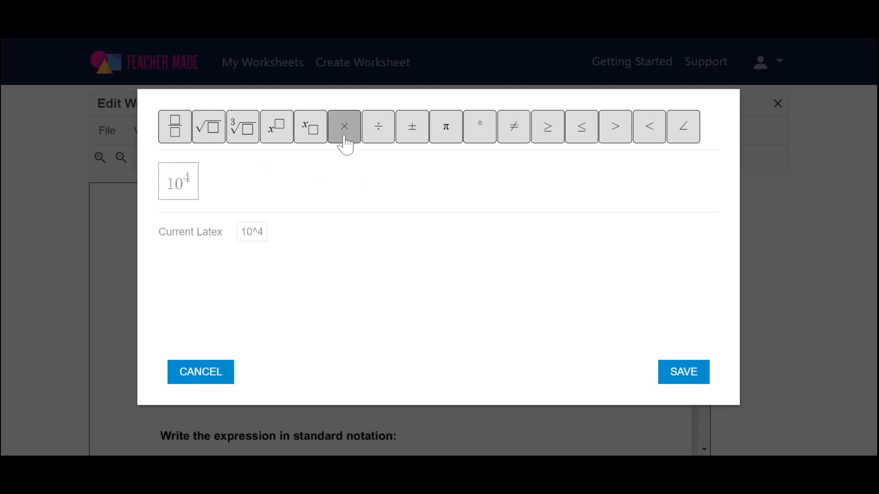
left_click(344, 126)
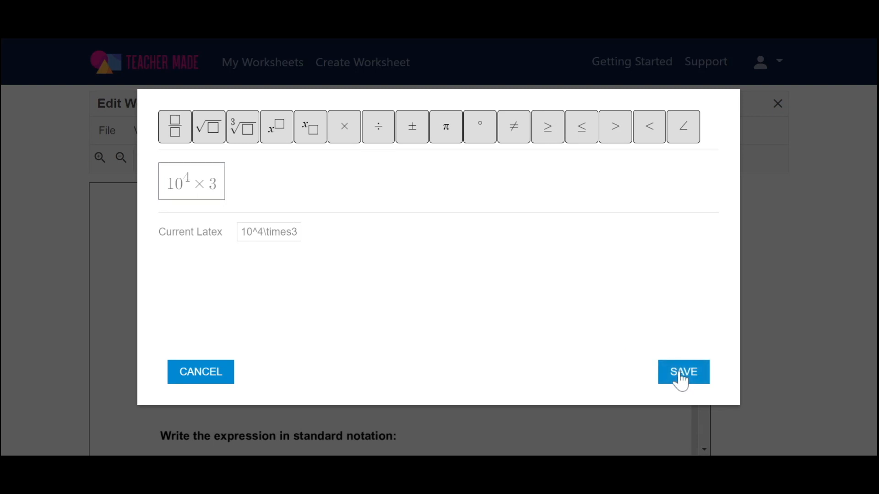
left_click(683, 372)
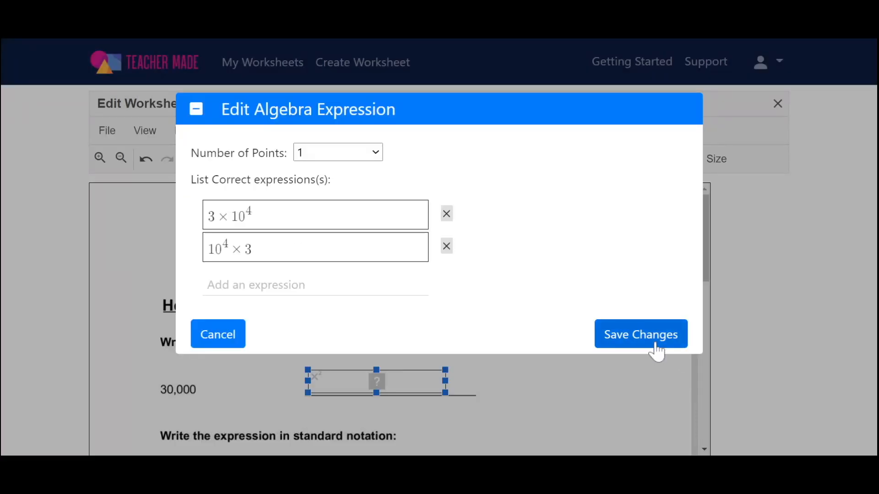
left_click(640, 334)
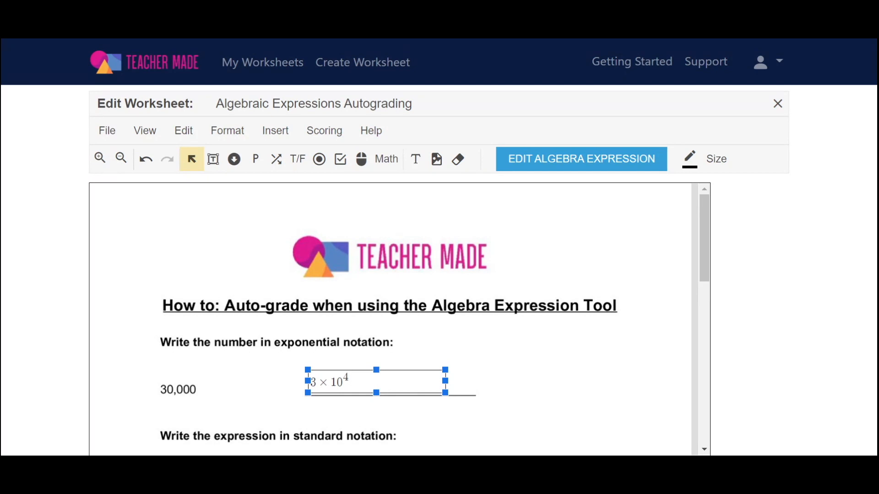
Step: Scroll down and insert an Algebra Expression box on the three x plus one half line
scroll("down", 3)
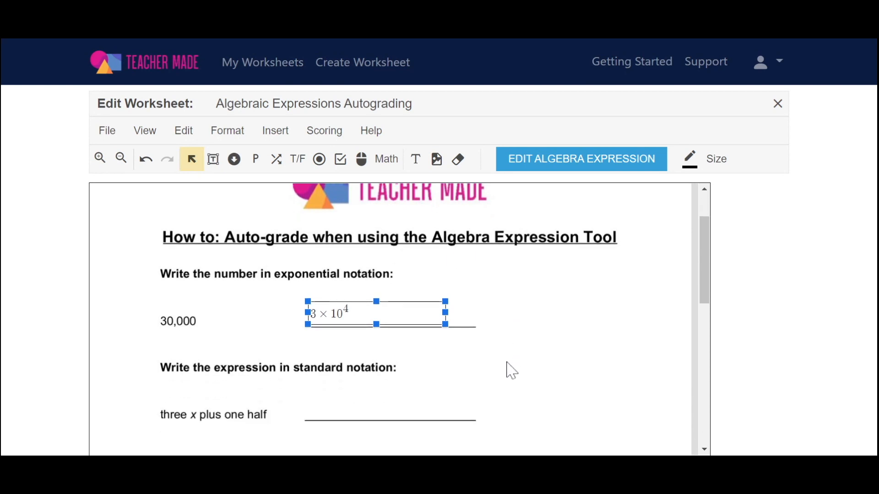
scroll("down", 3)
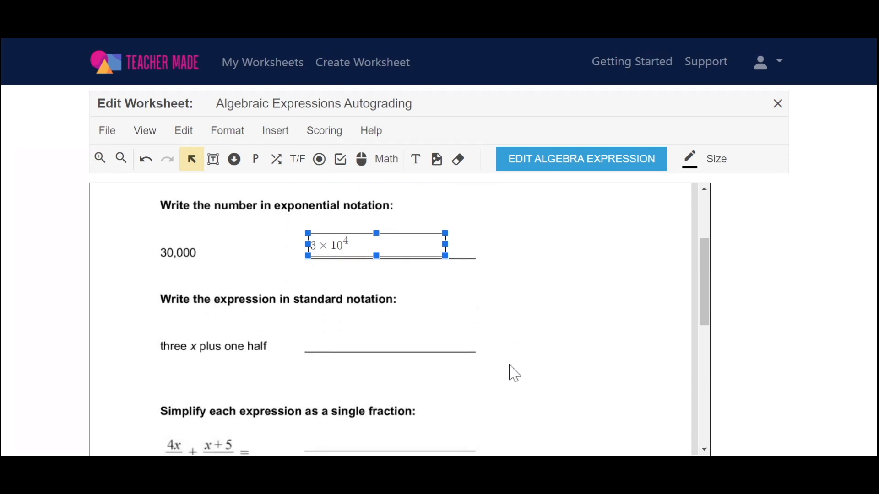
mouse_move(324, 130)
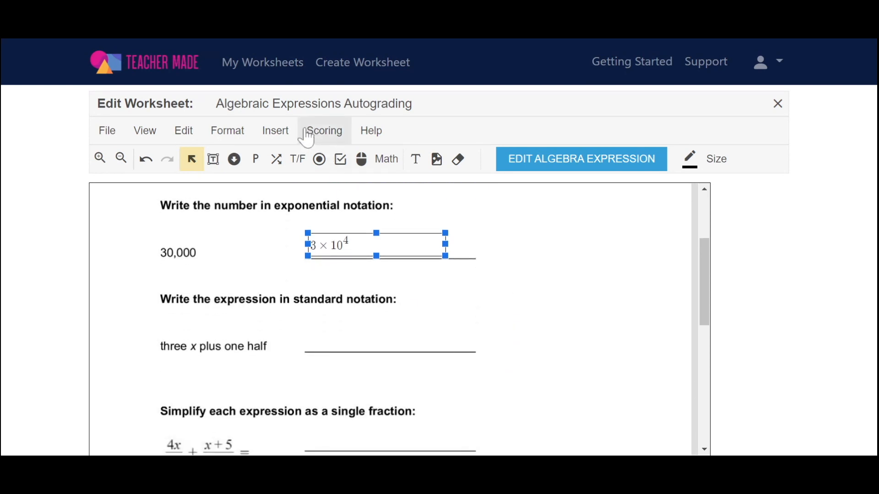
left_click(275, 131)
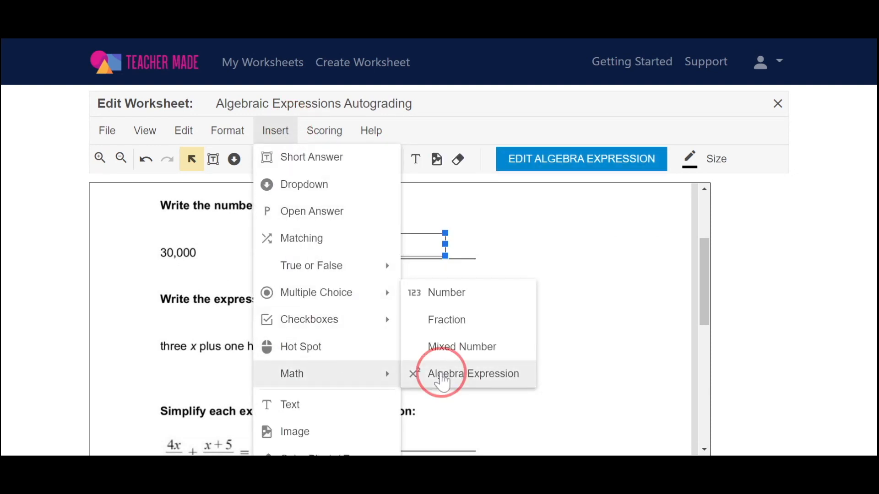
left_click(473, 373)
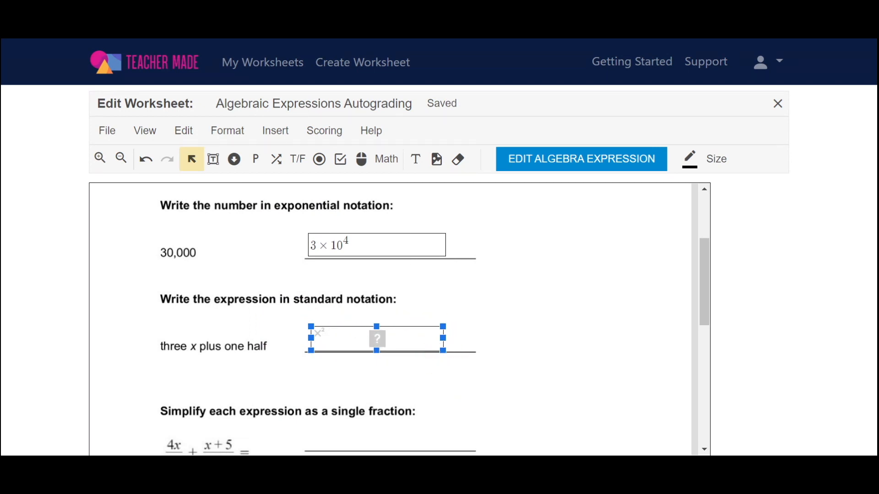
Step: Add 3x + 1/2 as the first correct expression
left_click(581, 159)
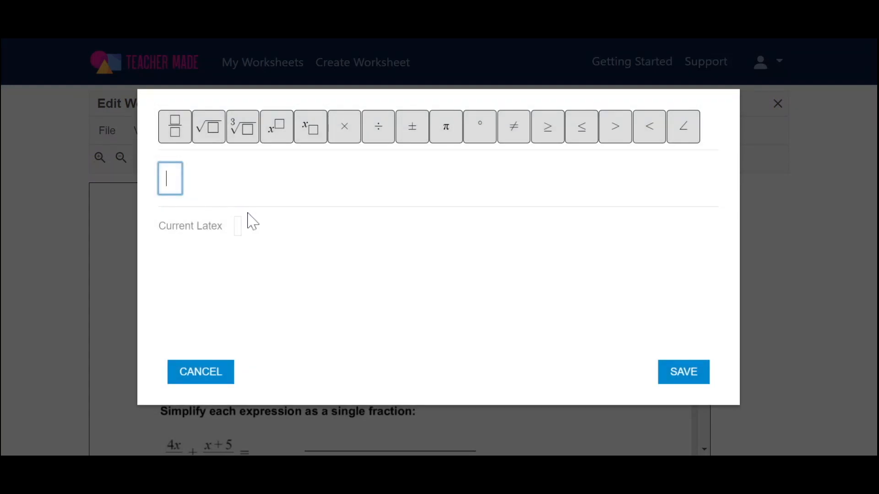
mouse_move(251, 220)
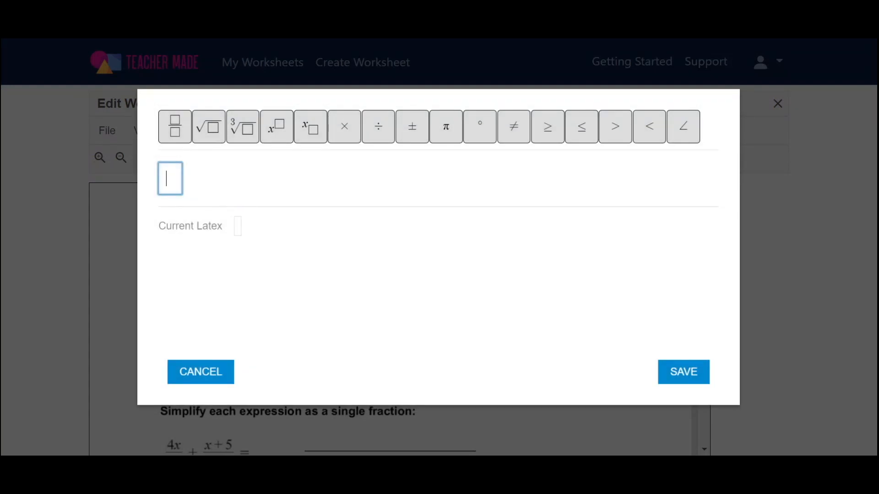
type("3")
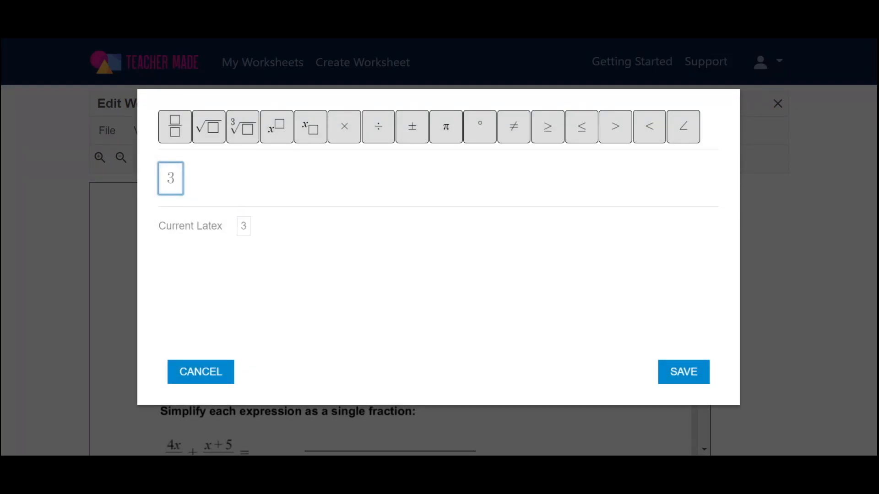
type("x +")
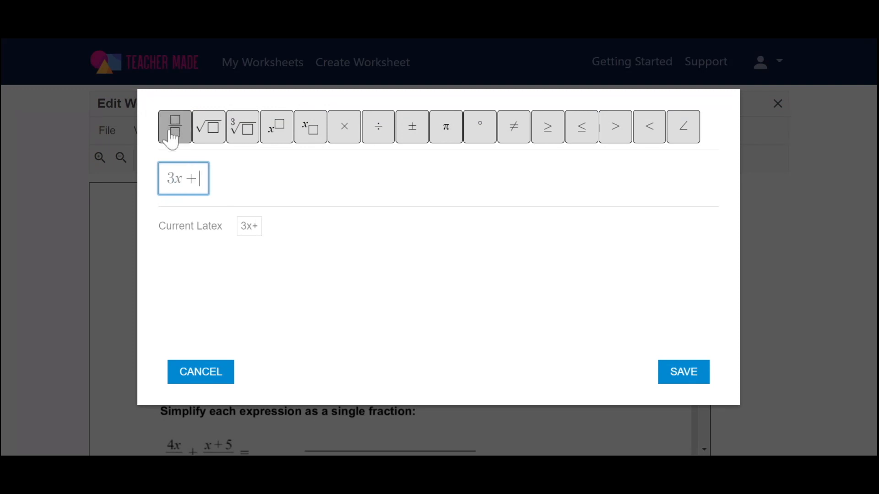
left_click(174, 127)
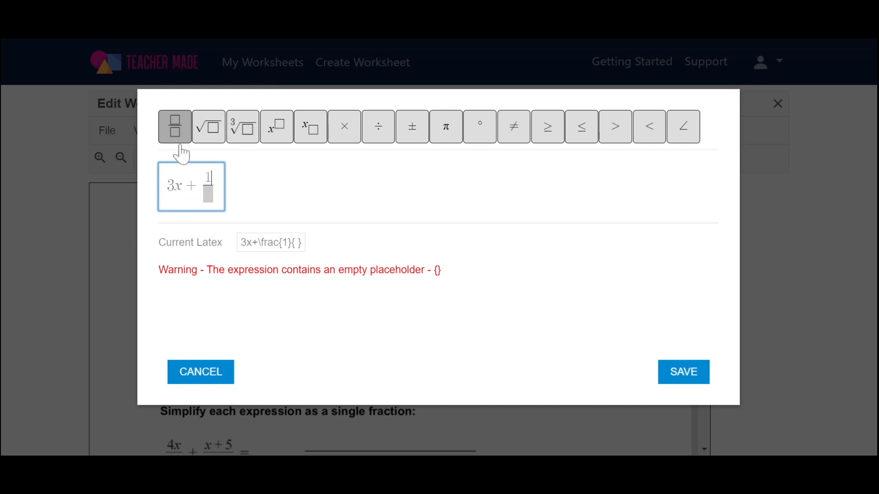
type("2")
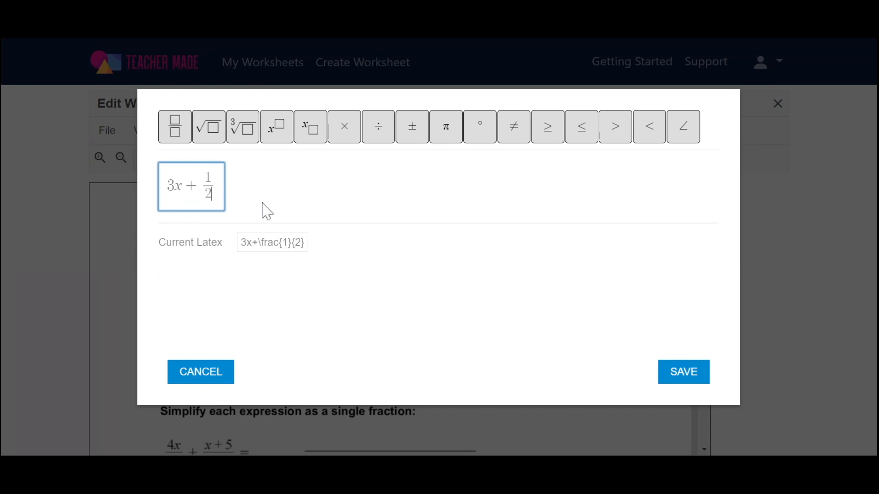
mouse_move(269, 210)
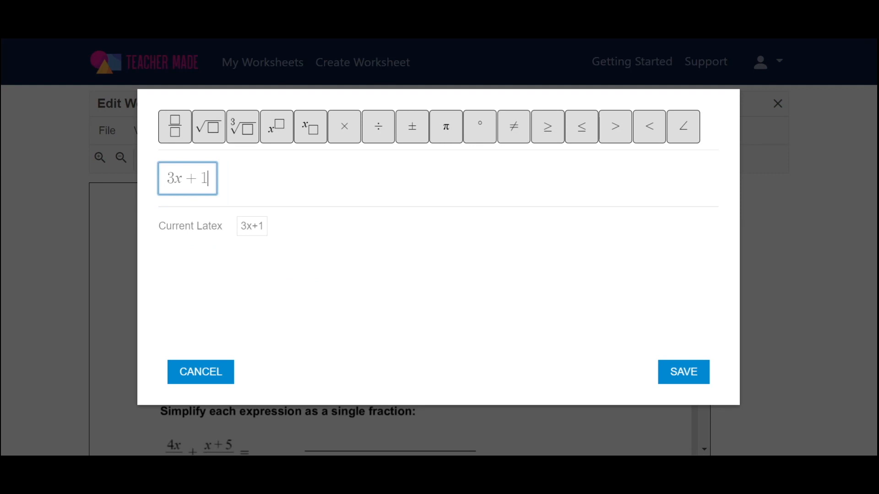
left_click(174, 126)
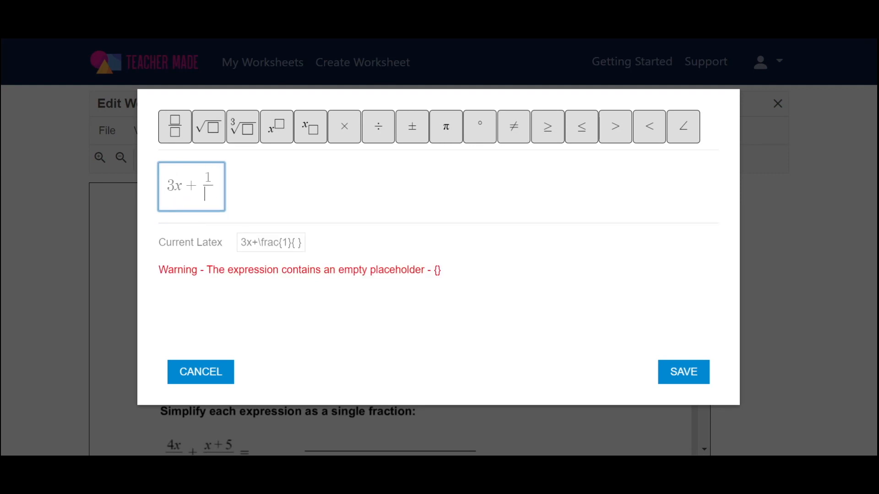
type("2")
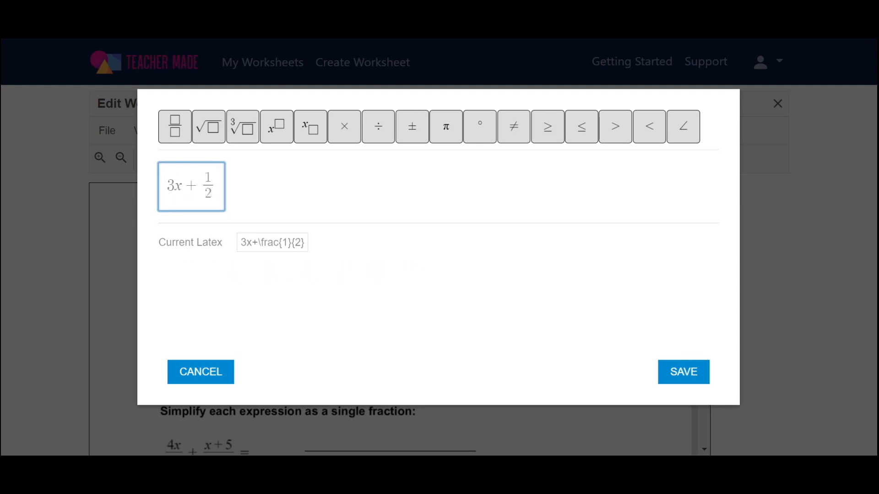
mouse_move(281, 214)
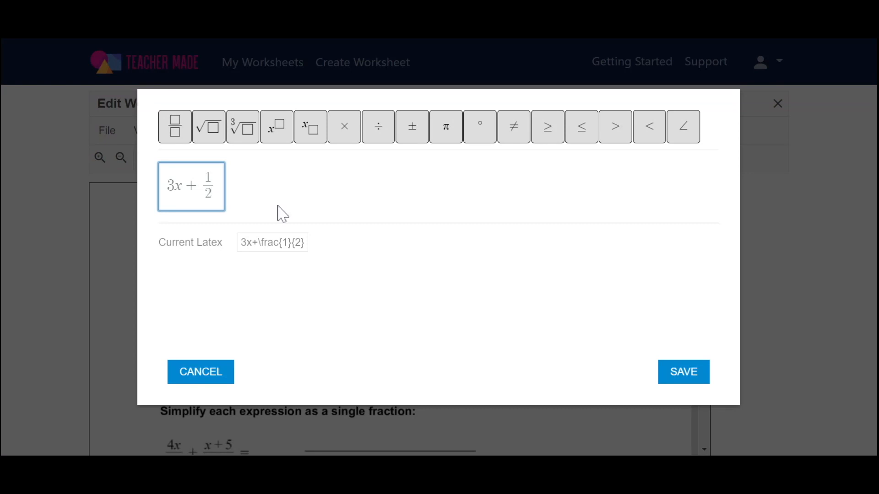
left_click(682, 372)
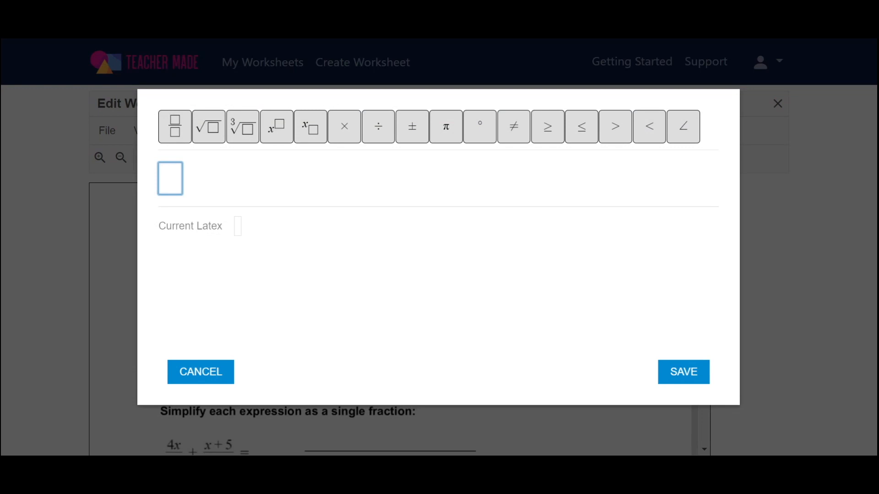
Step: Add 1/2 + 3x as an alternate correct answer and save changes
left_click(174, 126)
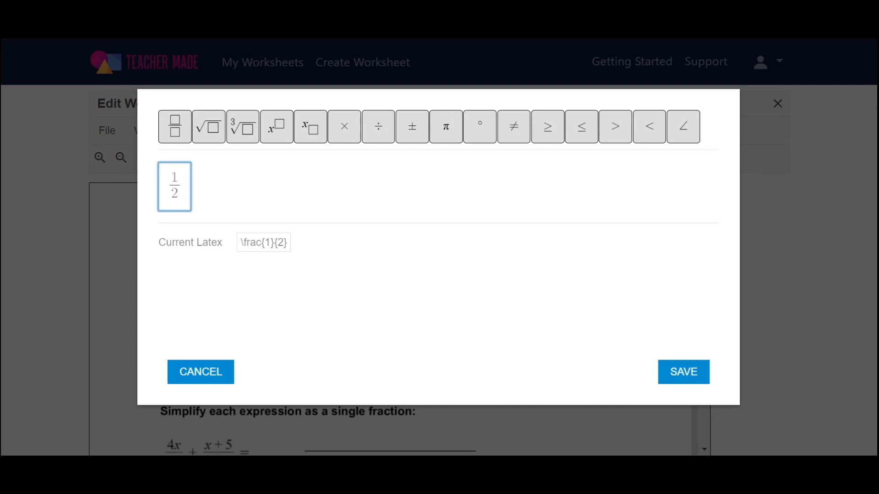
mouse_move(464, 195)
type("+")
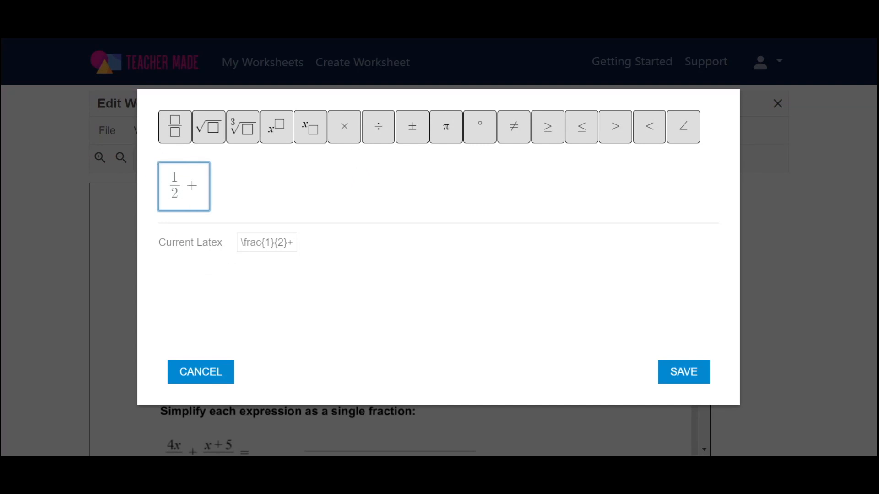
type("3x")
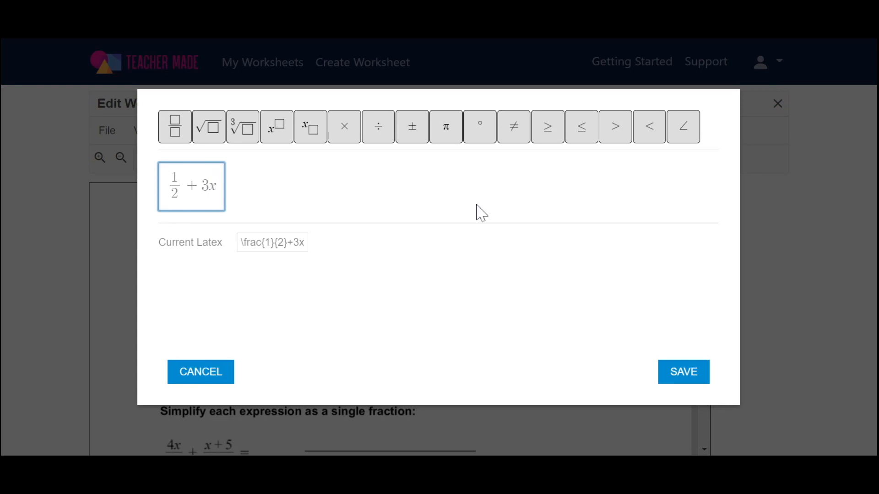
left_click(682, 371)
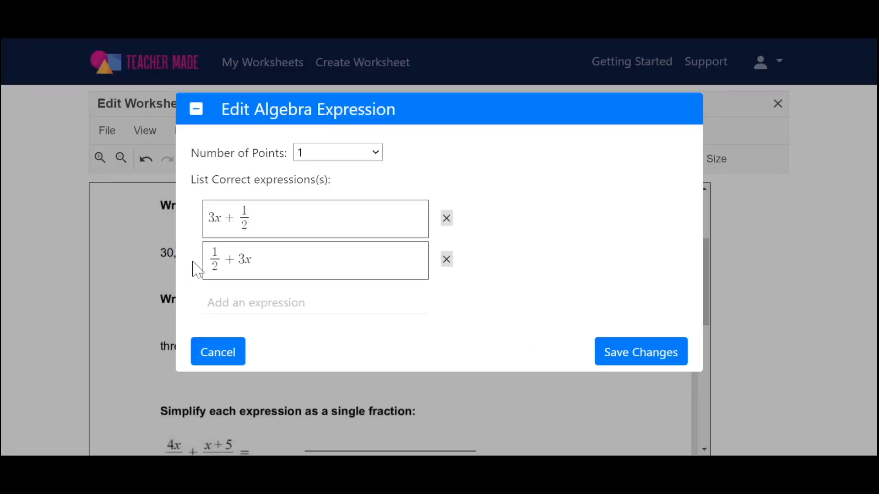
mouse_move(235, 250)
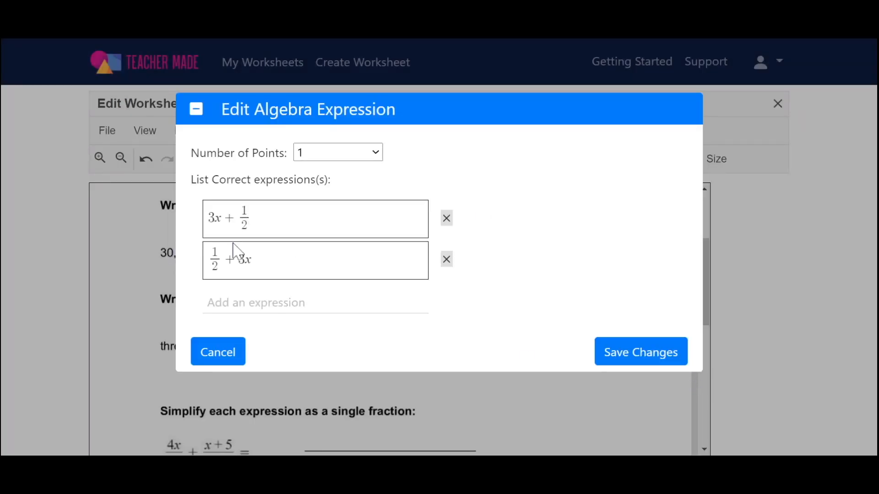
left_click(640, 352)
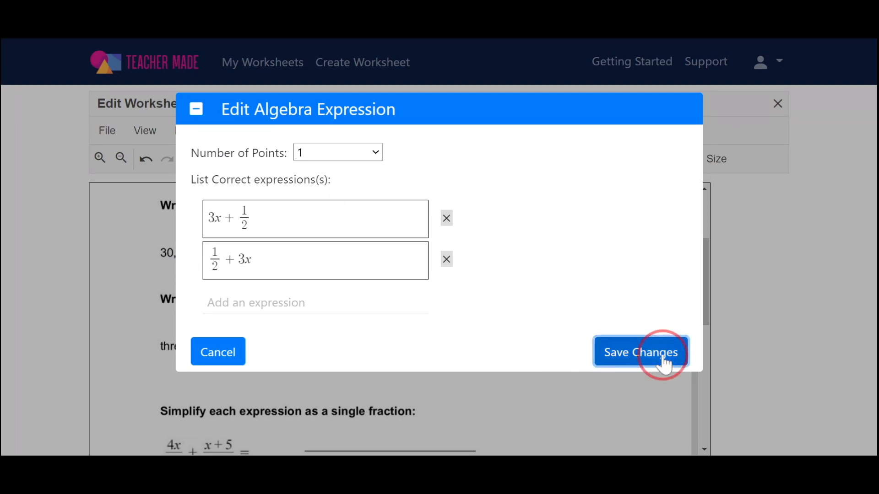
left_click(640, 352)
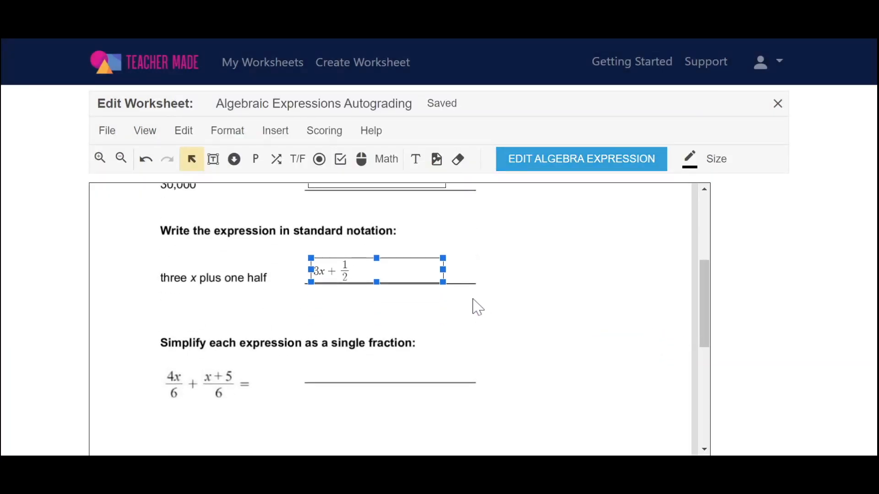
Step: Add an answer box beside the fraction sum with correct answer (5x+5)/6
left_click(274, 131)
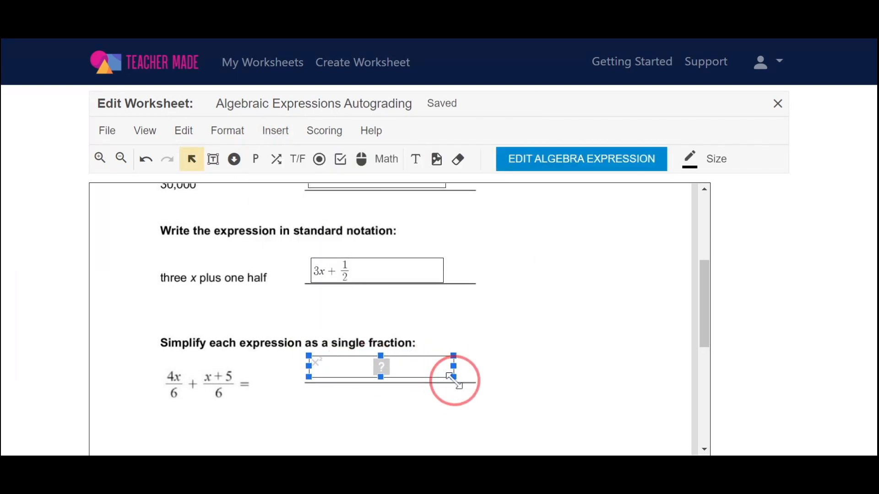
left_click(581, 159)
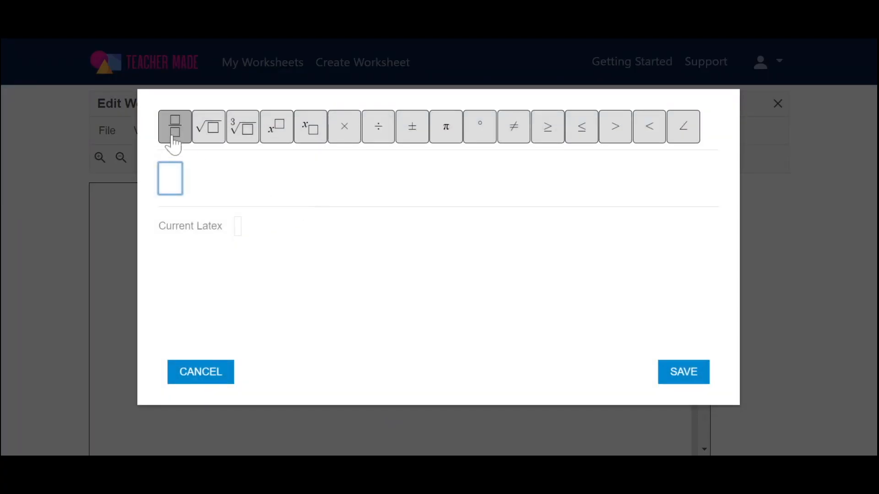
left_click(174, 127)
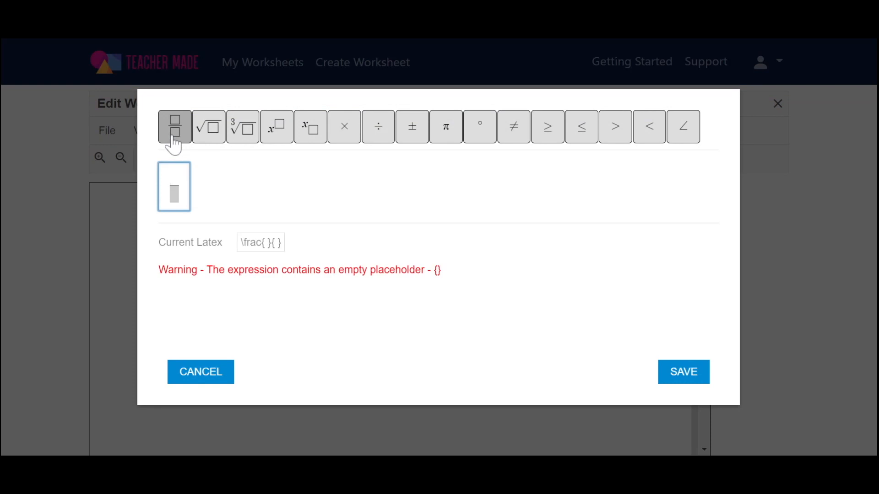
type("5")
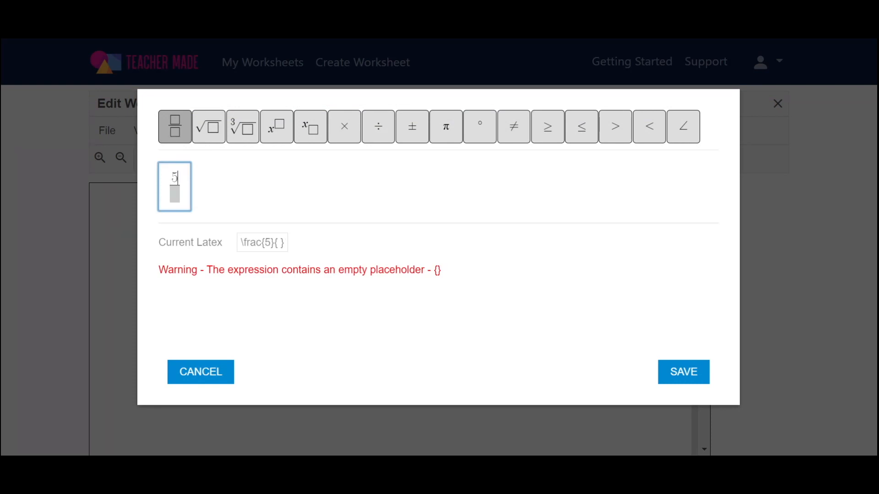
type("x+5")
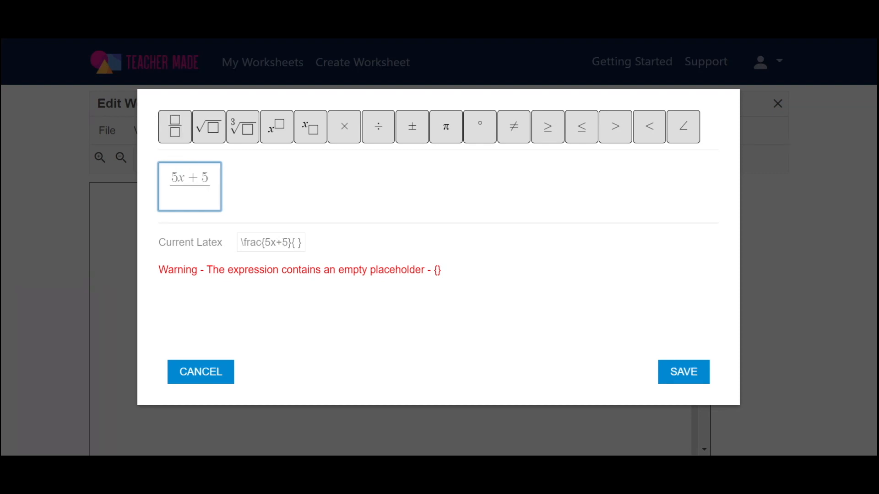
type("6")
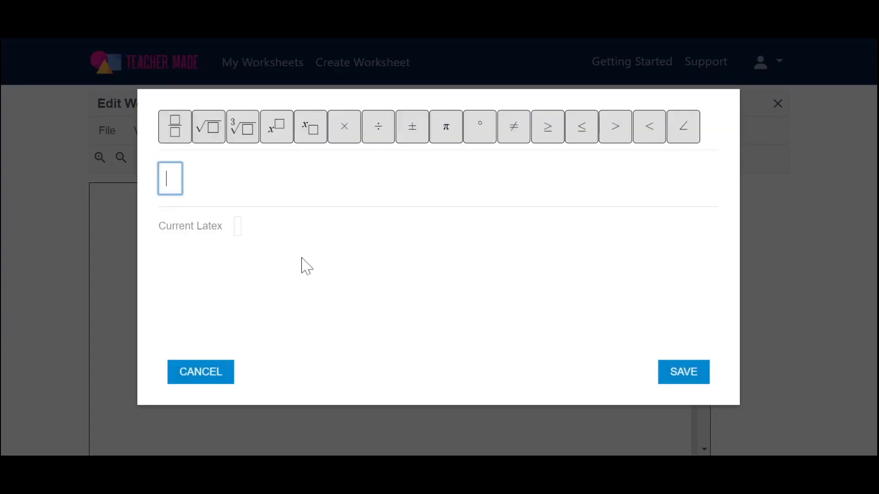
Step: Enter (5+5x)/6 as the alternate correct fraction and save it
left_click(175, 126)
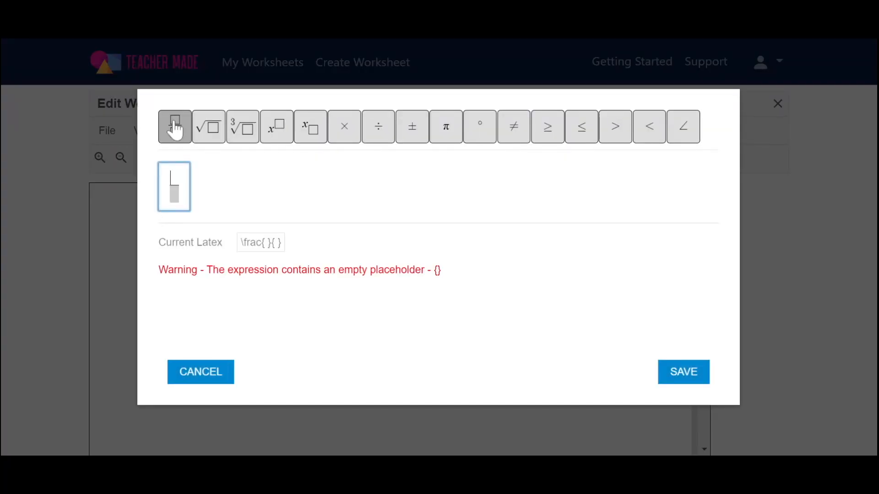
type("5+")
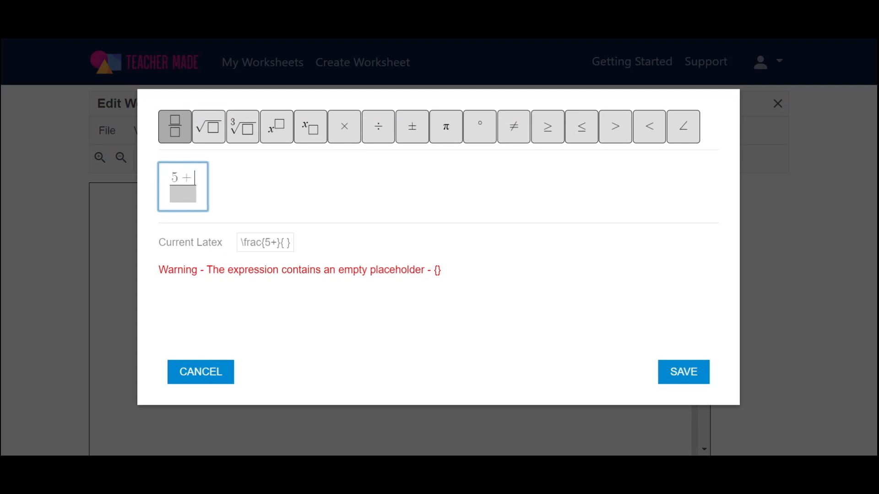
type("5x")
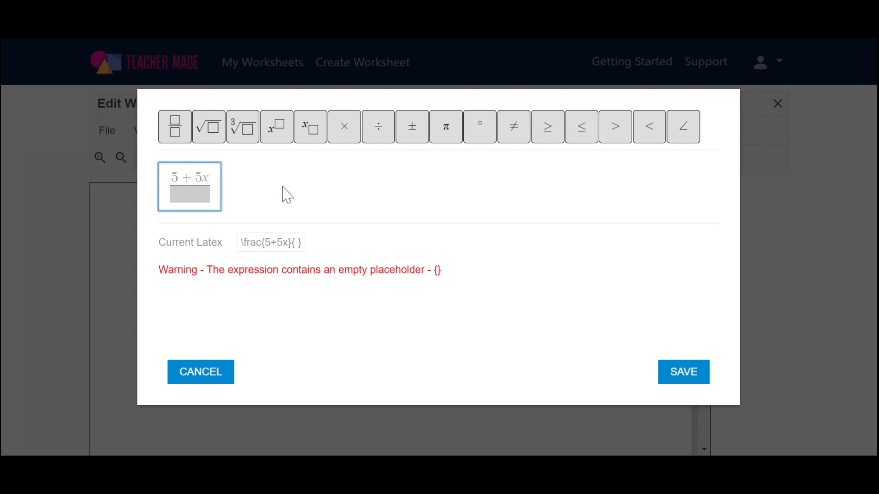
type("6")
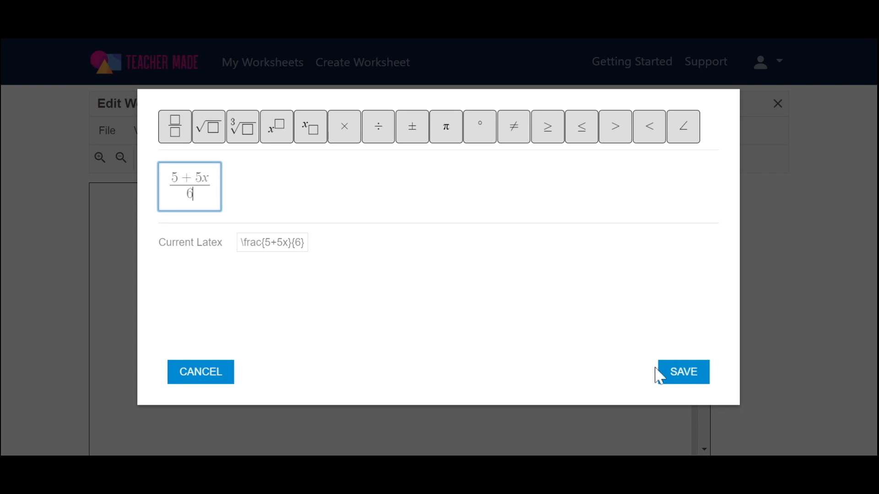
left_click(682, 372)
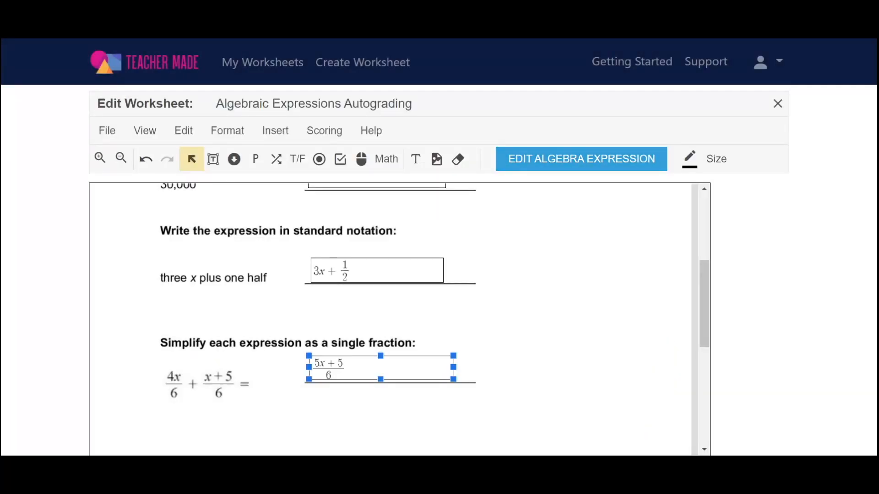
mouse_move(579, 399)
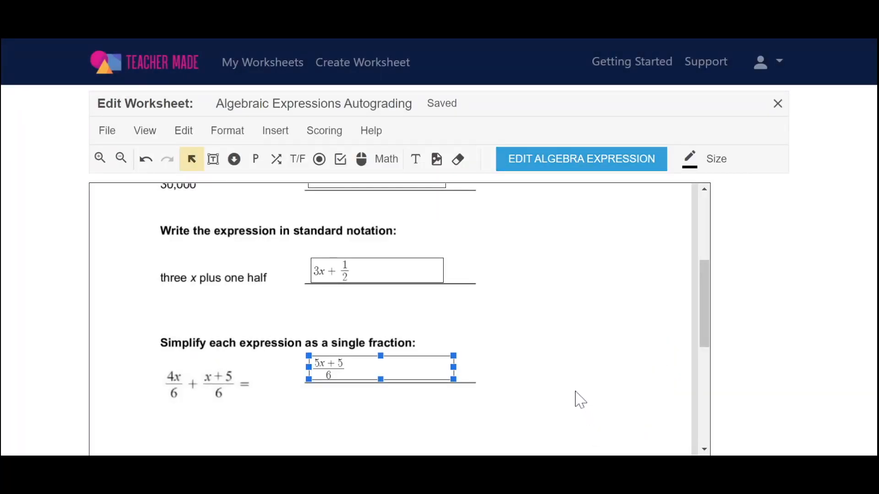
Step: Scroll to the top of the worksheet and open the View menu to preview it
scroll("up", 3)
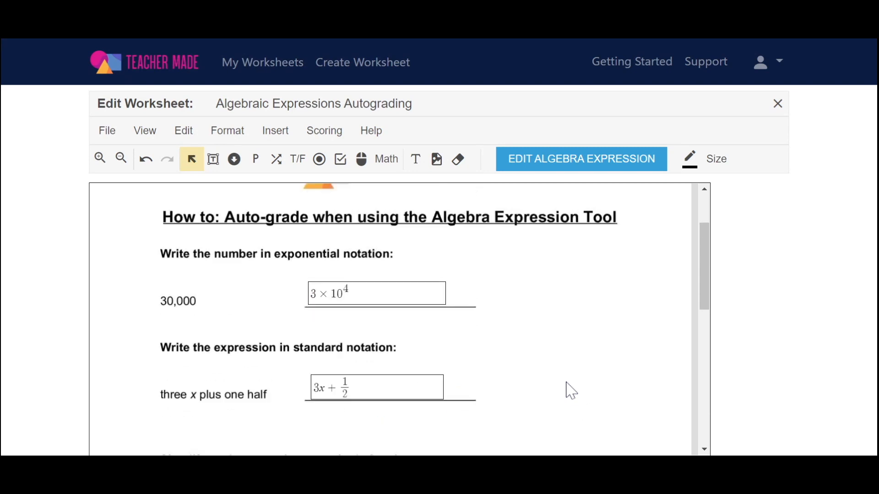
scroll("up", 3)
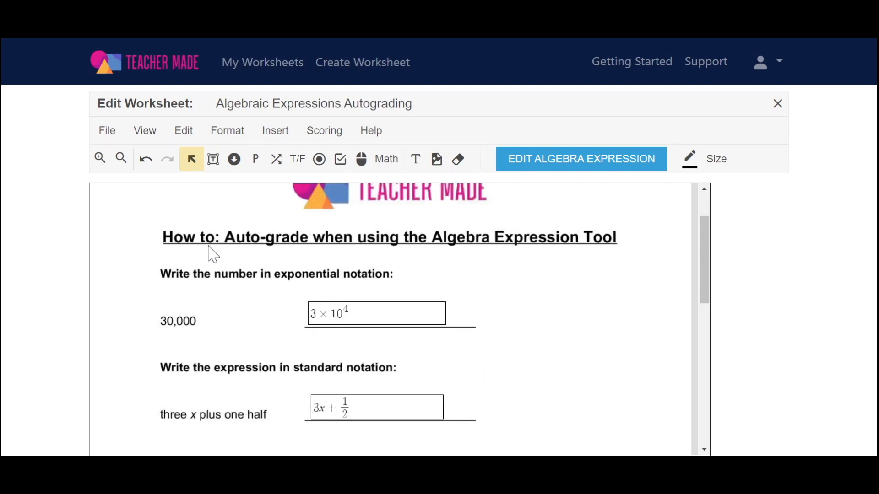
mouse_move(145, 131)
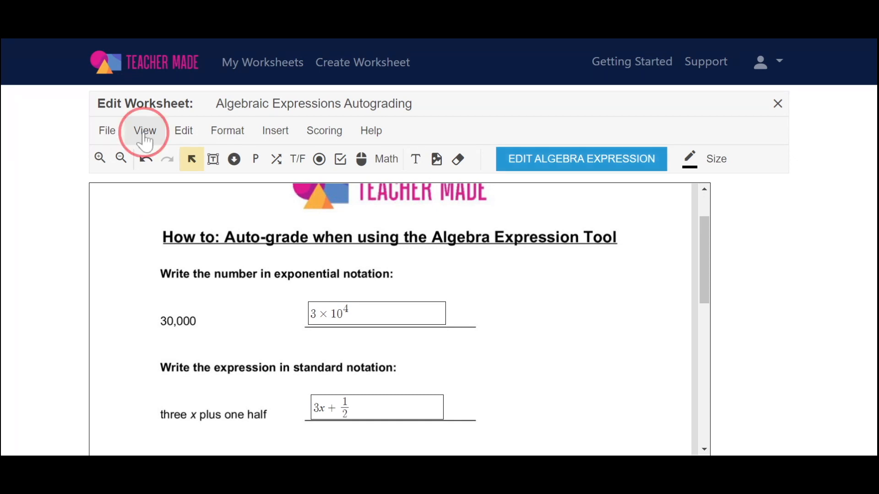
left_click(144, 130)
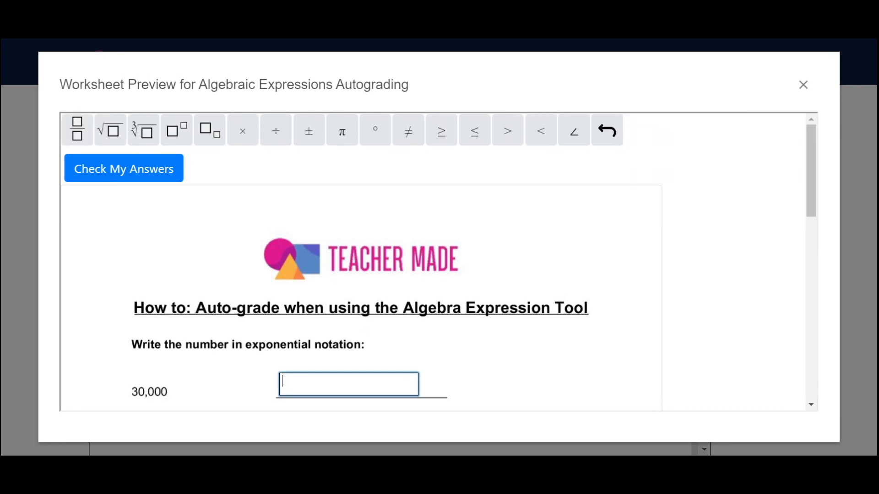
Step: Answer the first question with 3 × 10⁴
left_click(242, 130)
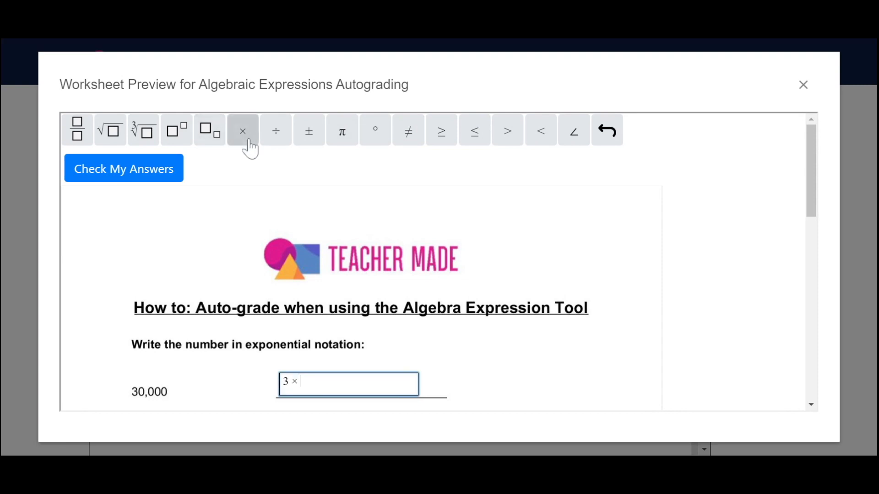
type("10")
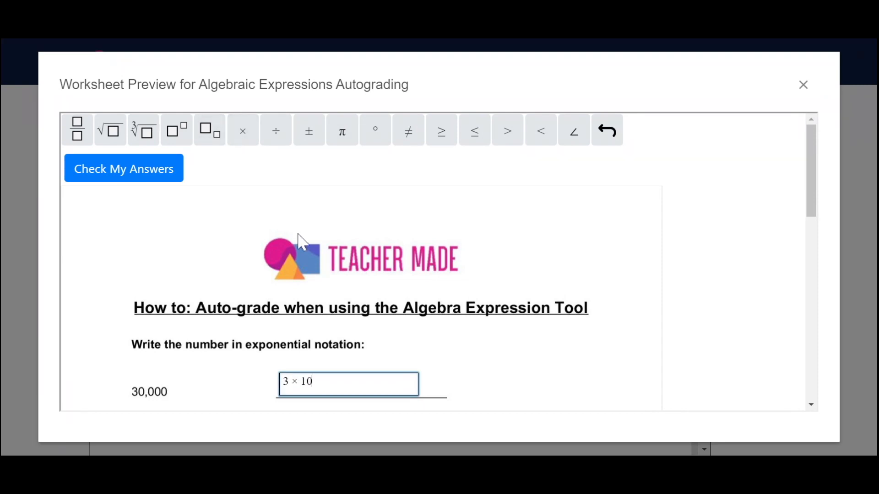
left_click(175, 130)
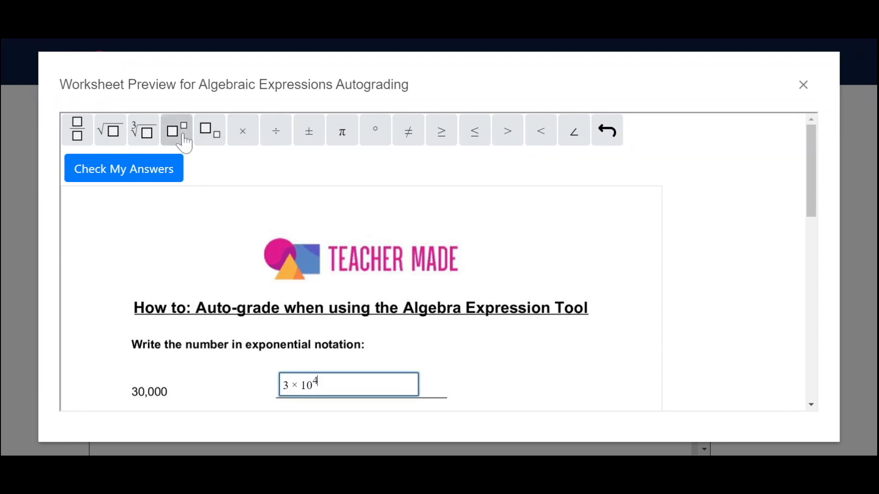
scroll("down", 3)
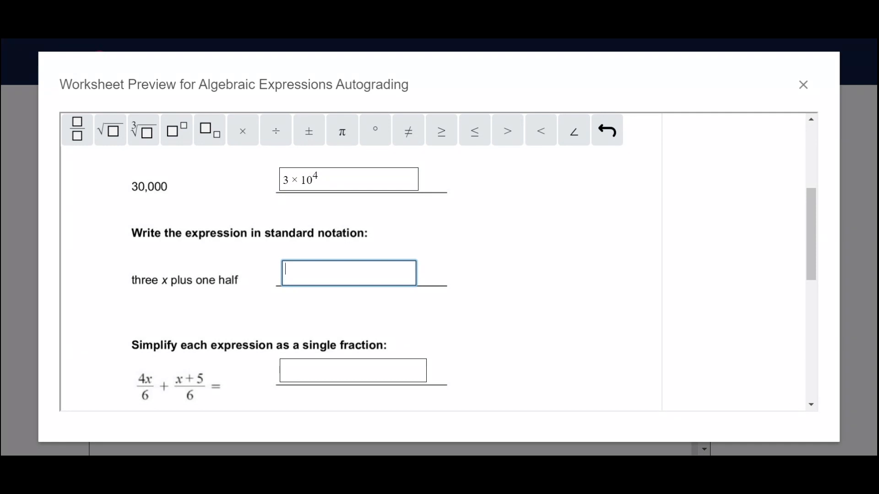
Step: Answer the second question with 3 + ½
type("3")
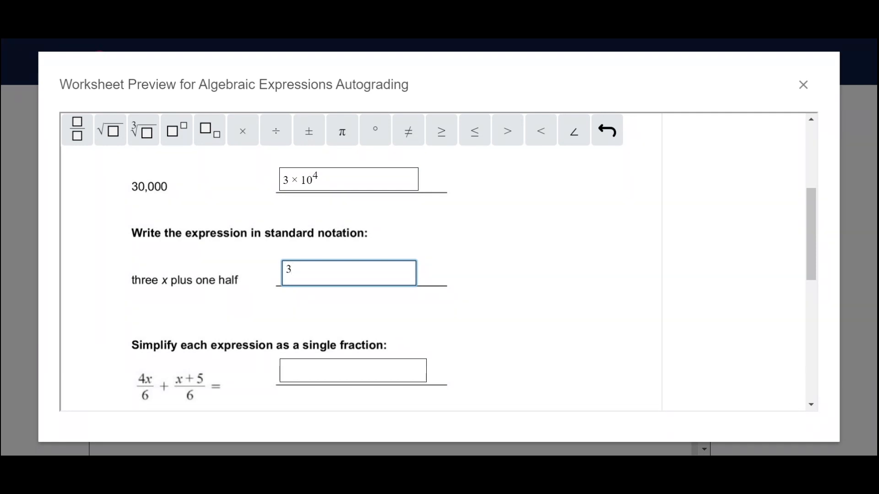
type("+ 1/2")
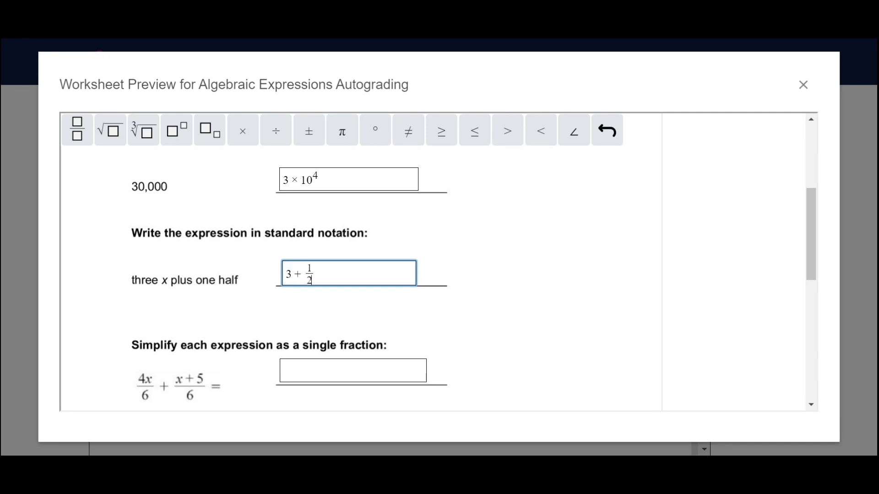
scroll("down", 3)
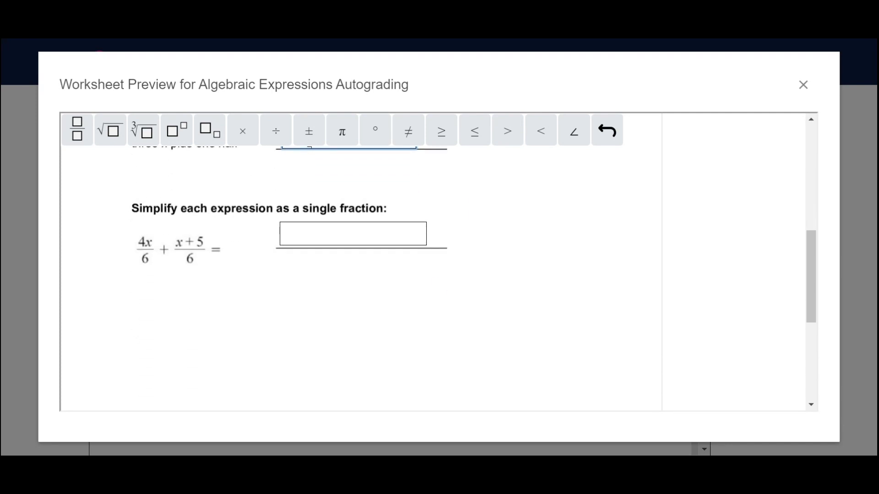
Step: Answer the single-fraction question with (5x+5)/6
left_click(351, 234)
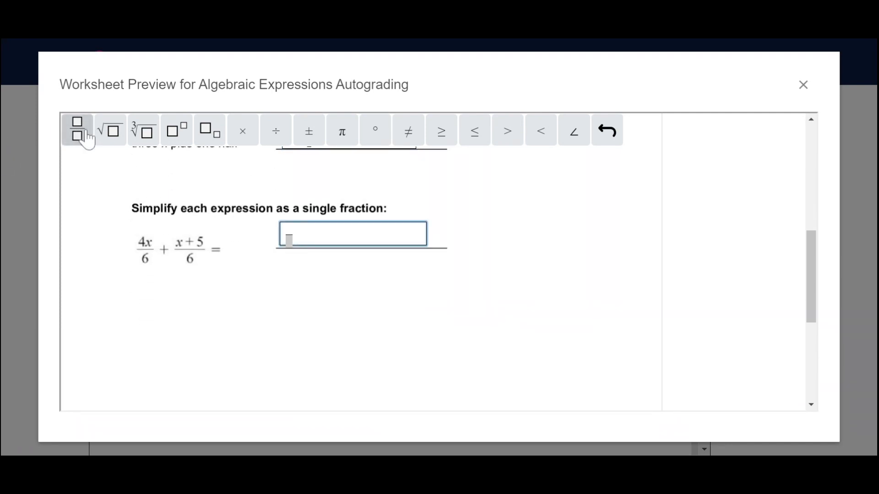
type("5")
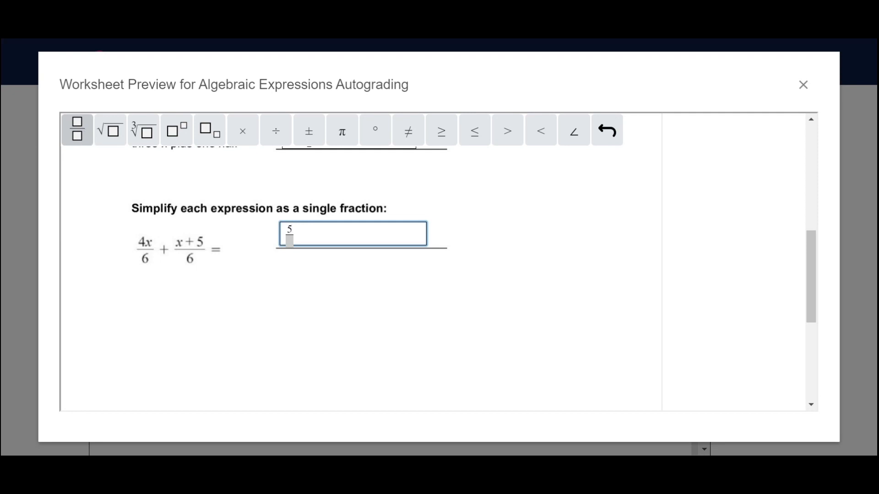
type("x +")
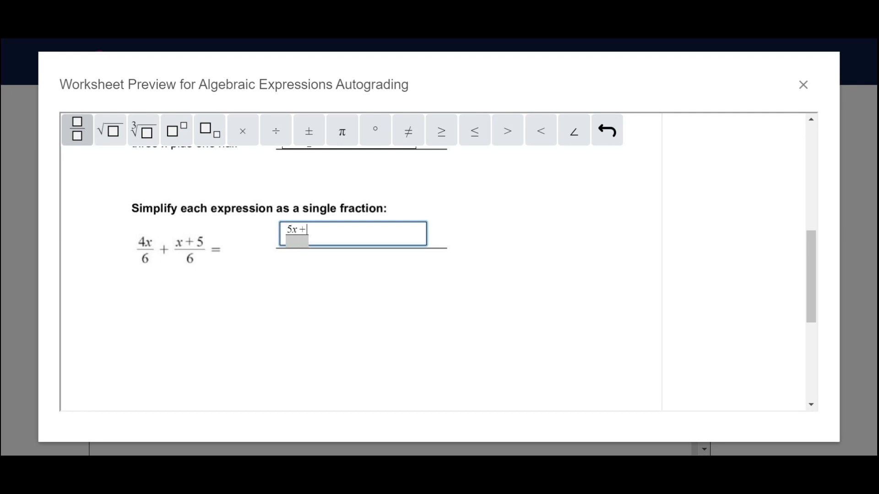
type("5")
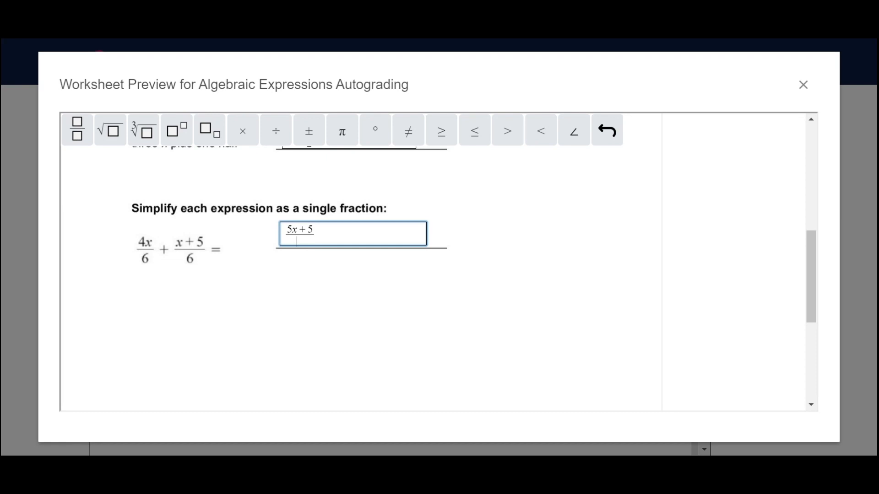
scroll("up", 3)
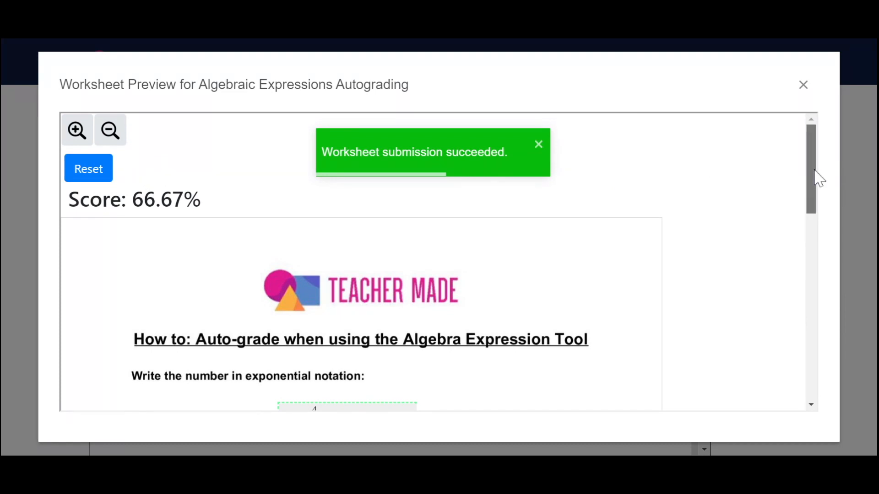
Step: Review graded feedback, with 3 + ½ marked wrong against 3x + ½
scroll("down", 3)
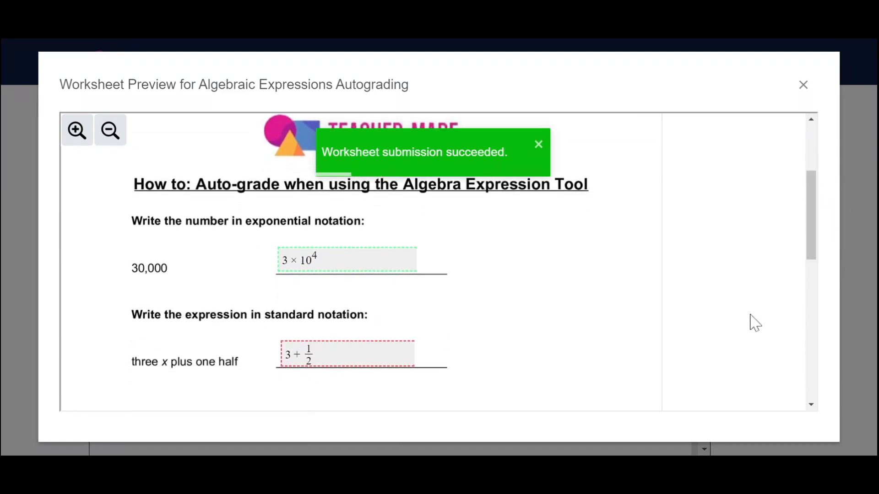
left_click(359, 269)
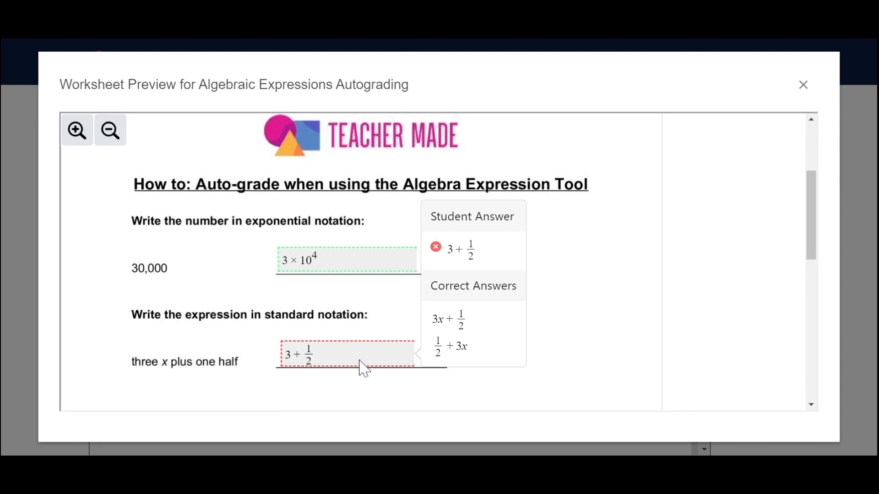
mouse_move(363, 367)
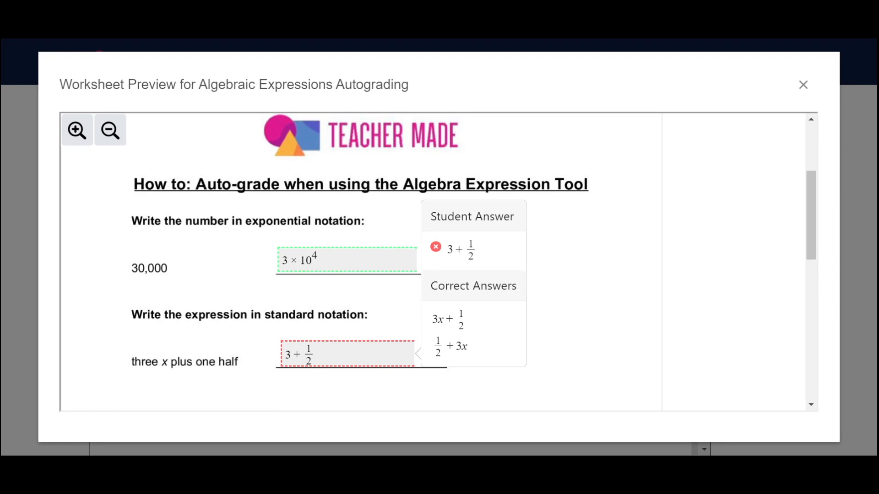
scroll("down", 3)
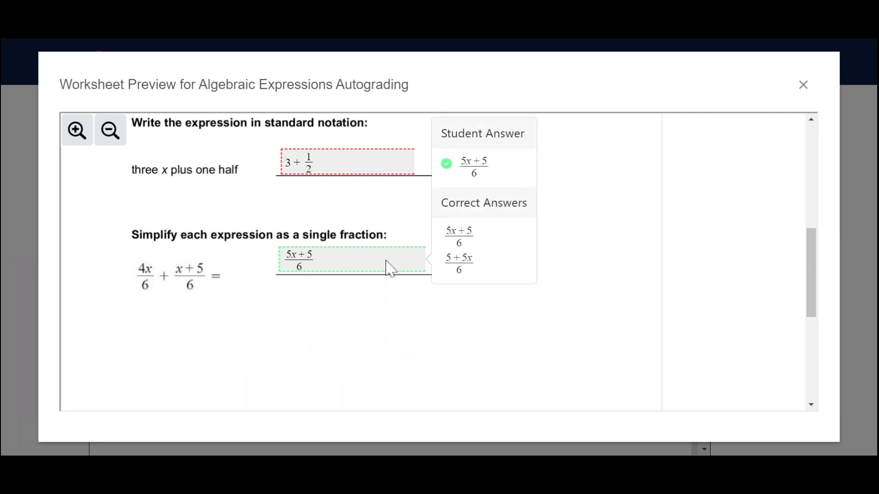
scroll("up", 3)
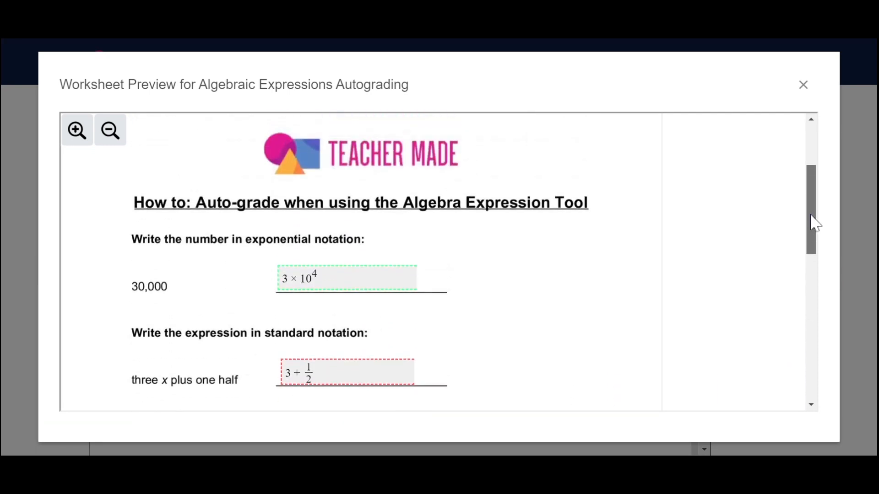
scroll("up", 3)
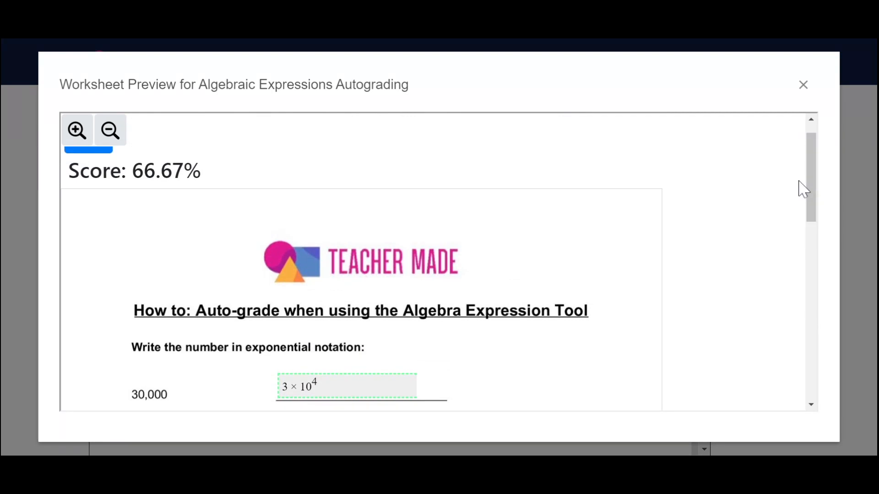